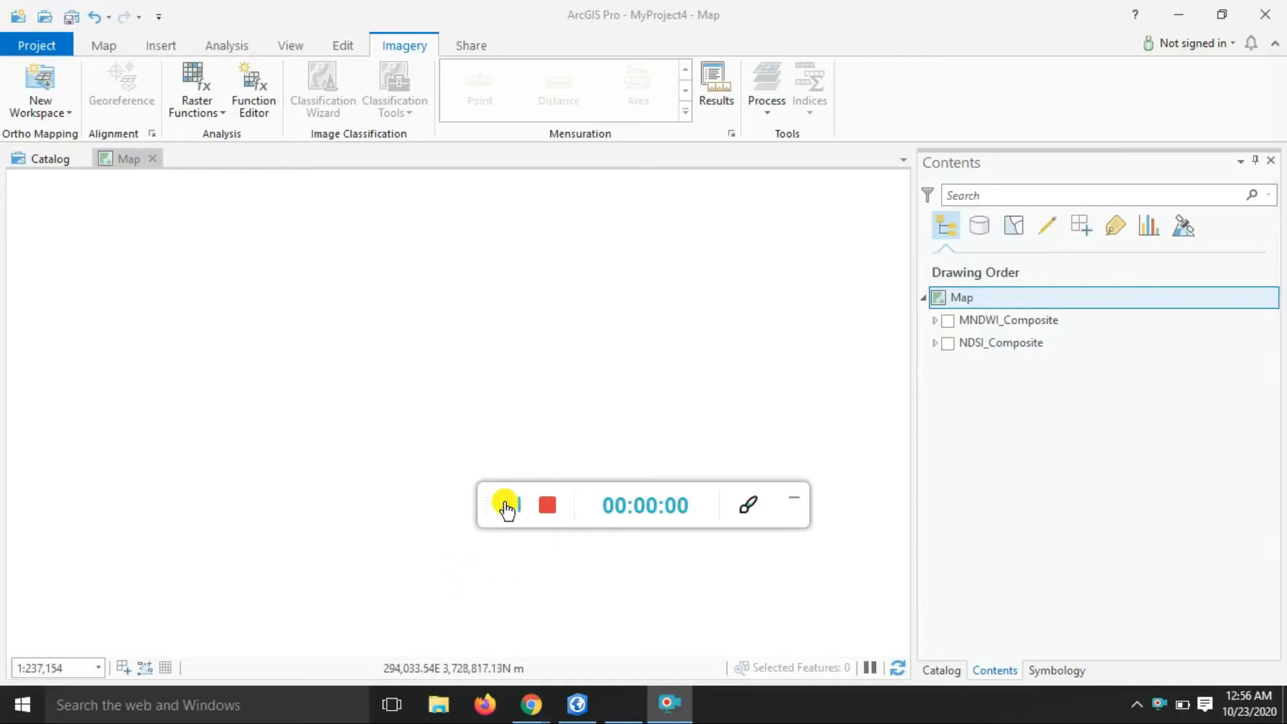
# - Highlight the NDMI formula (NIR - SWIR1)/(NIR + SWIR1) on the Indices gallery help page
pyautogui.click(505, 504)
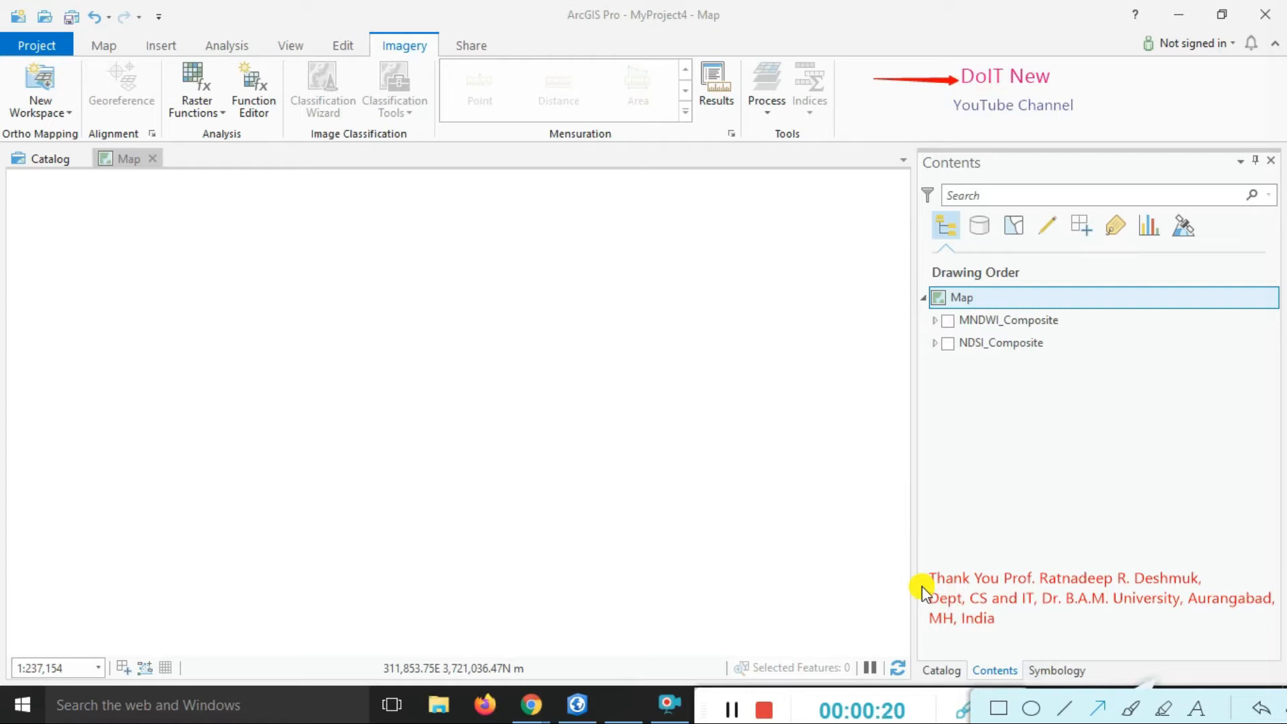
pyautogui.moveTo(971, 708)
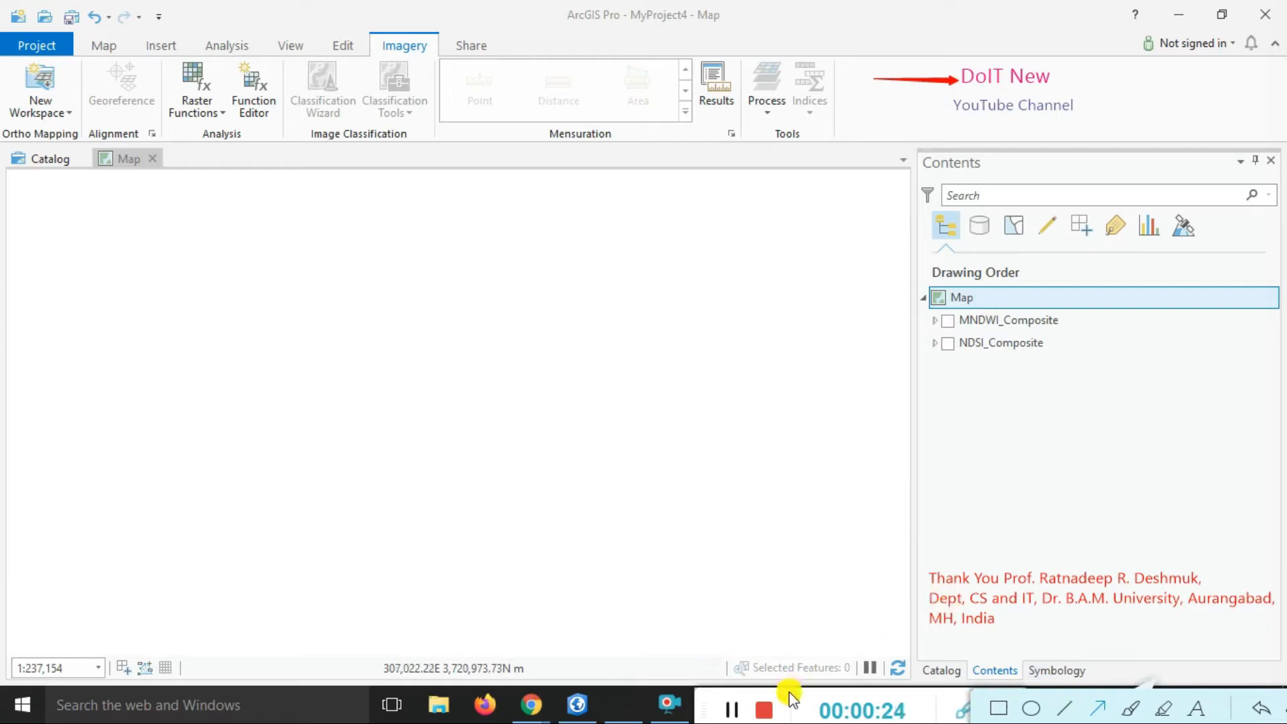
pyautogui.moveTo(1099, 702)
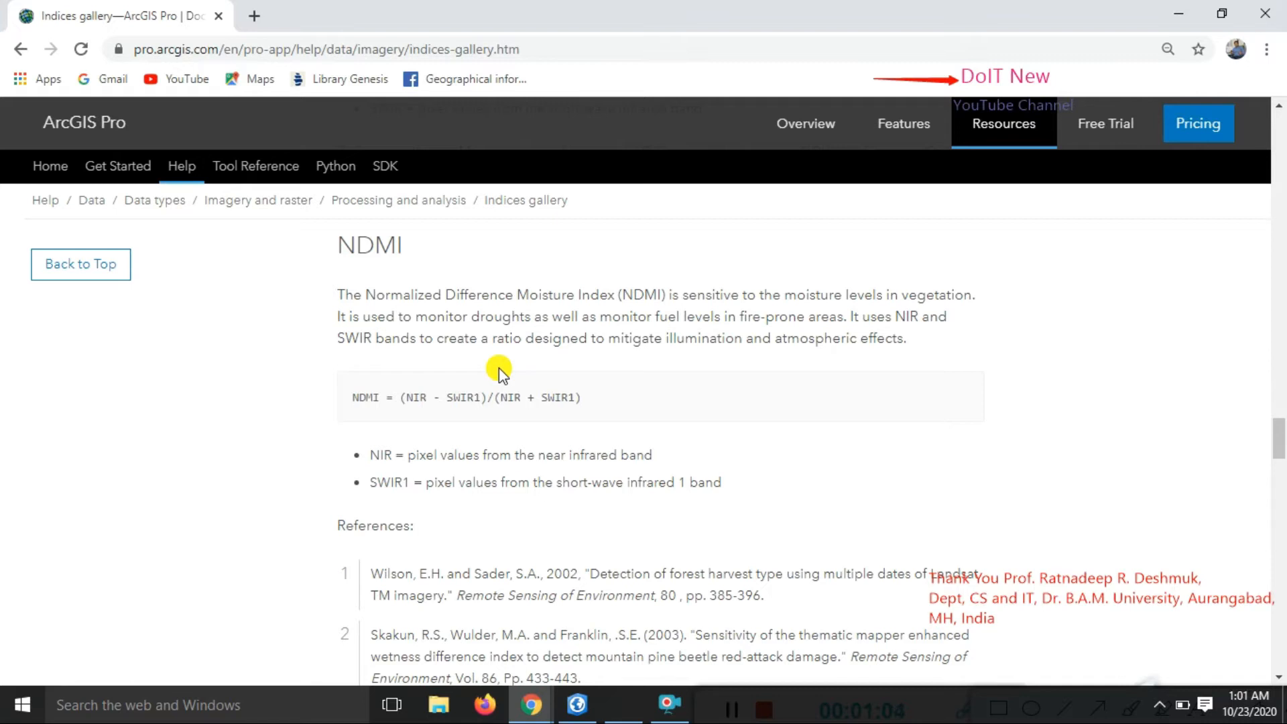
pyautogui.moveTo(358, 396)
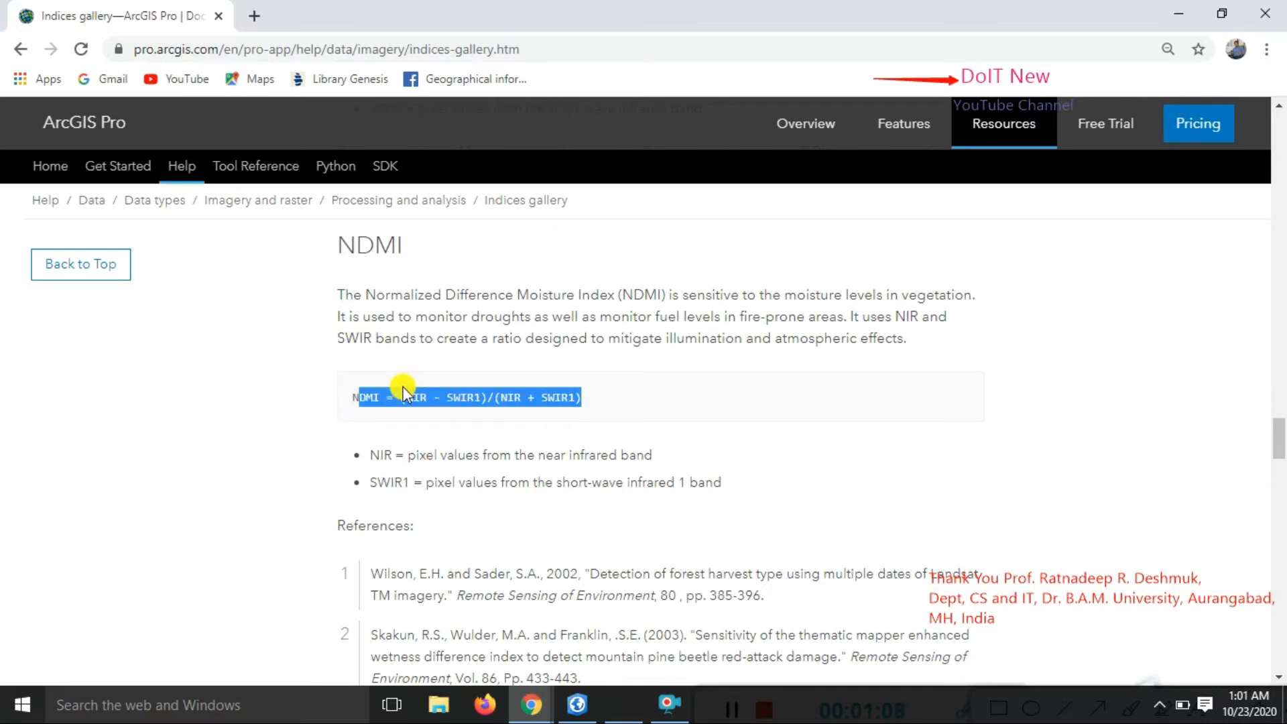
pyautogui.moveTo(488, 392)
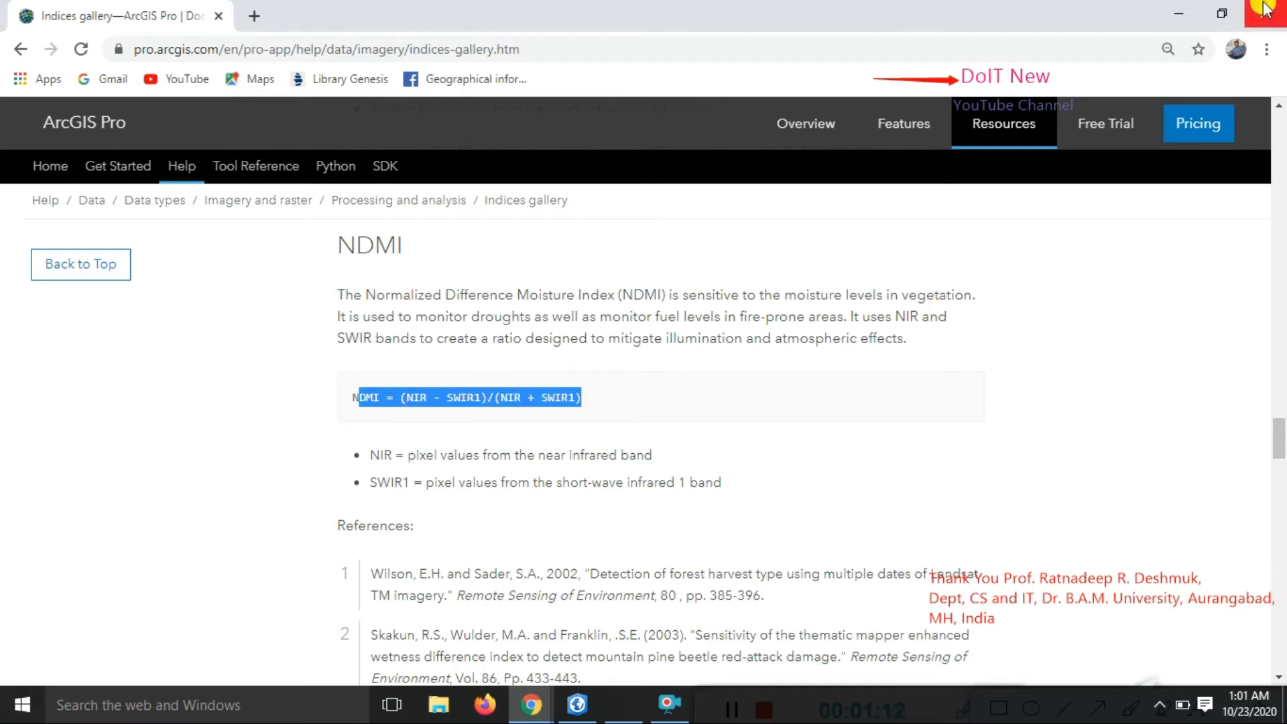
# - Add the B5, B6 and B7 TIFs from F:\Practical October\Galwan vally to the map
pyautogui.click(577, 704)
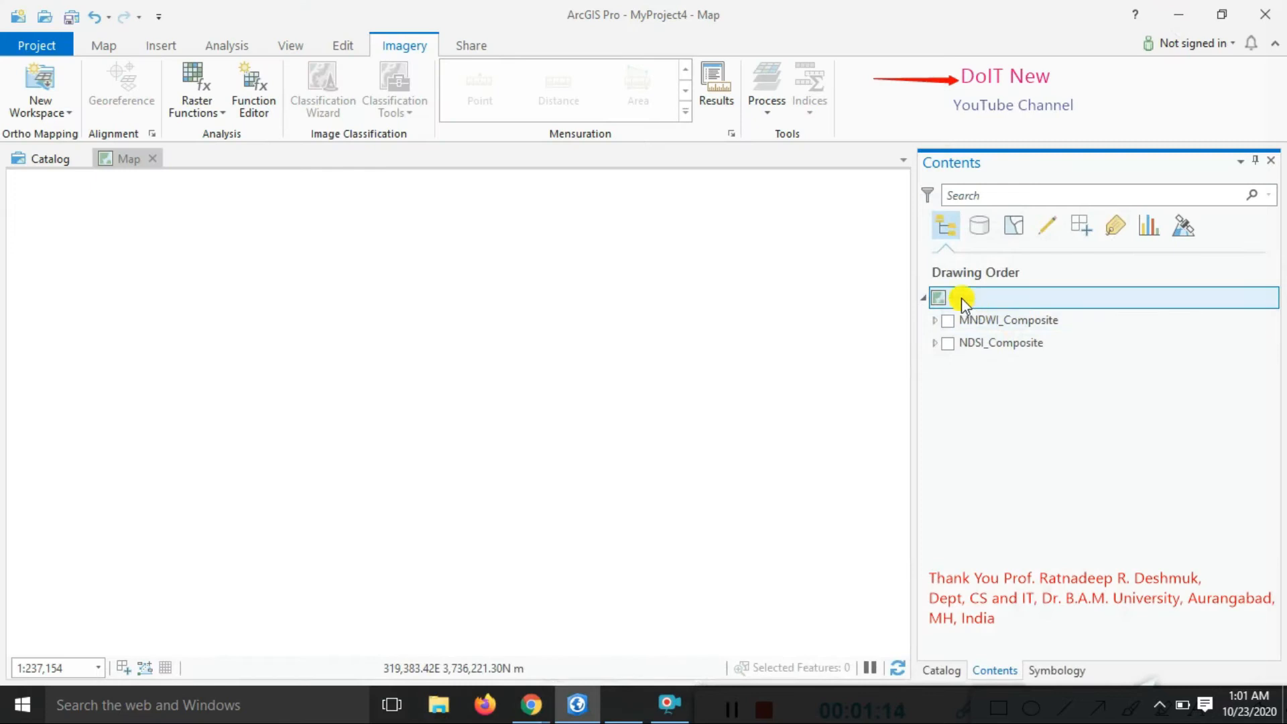
pyautogui.rightClick(961, 297)
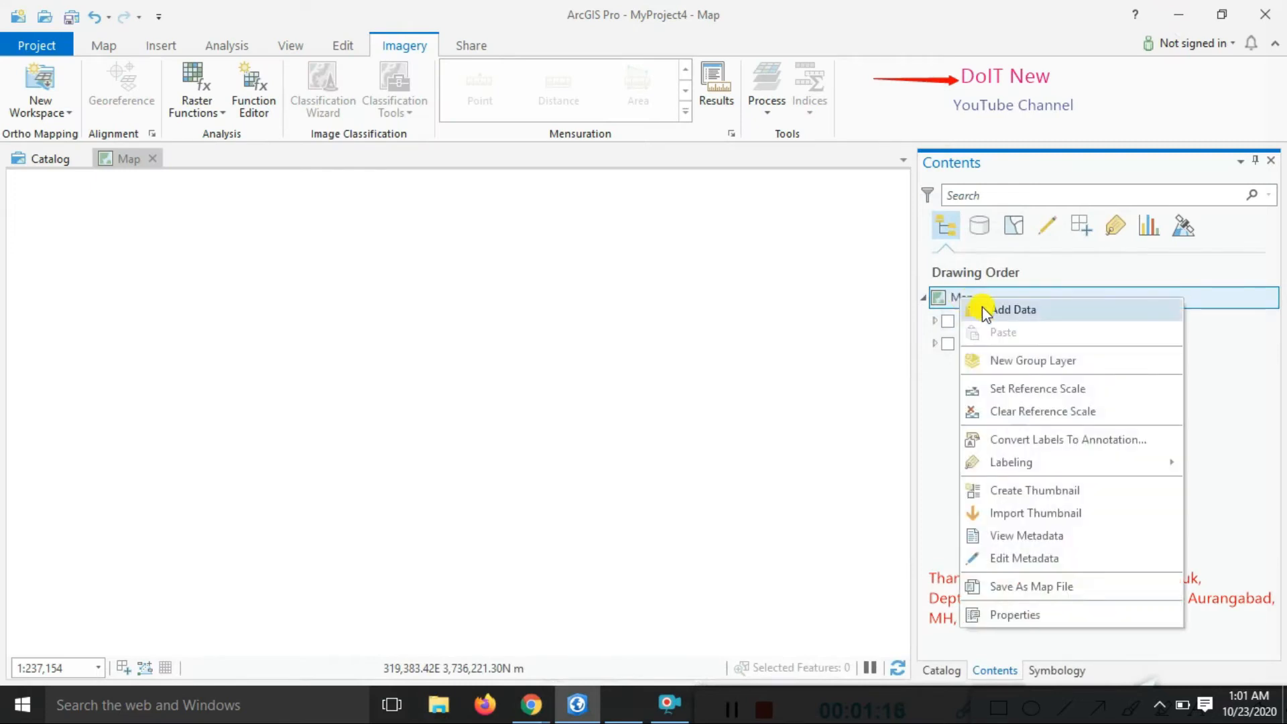
pyautogui.click(1014, 310)
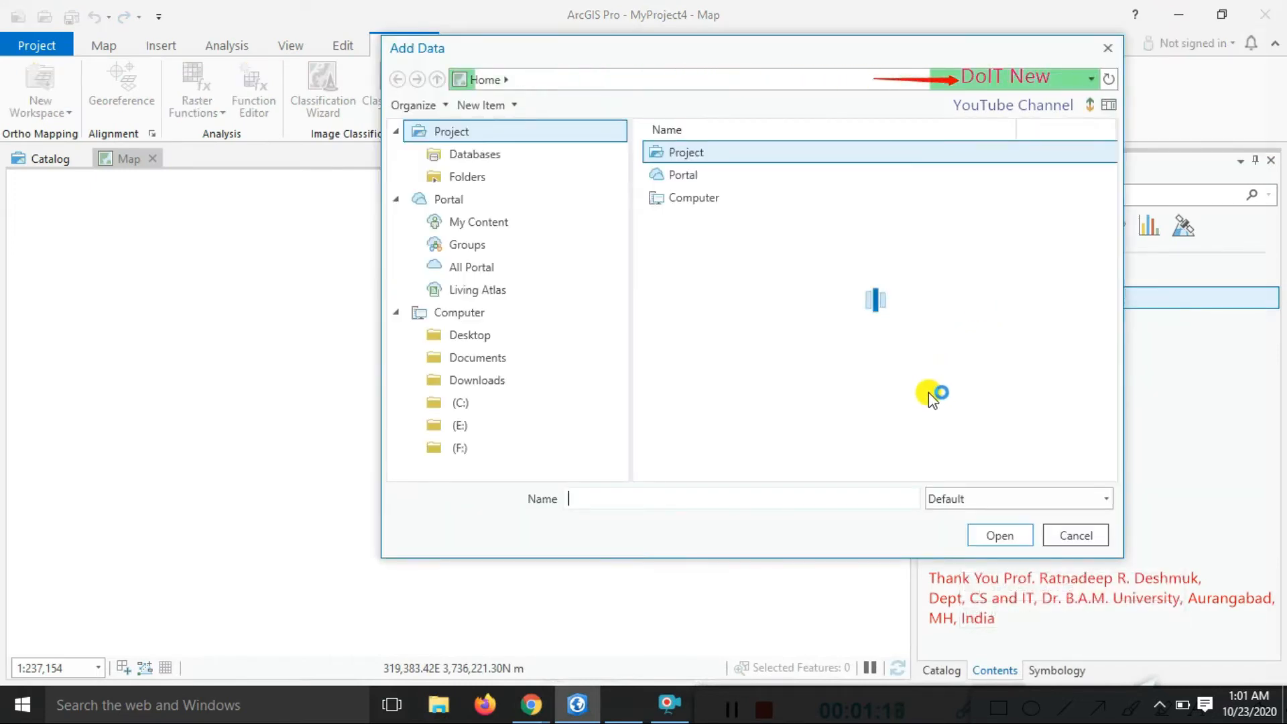
pyautogui.moveTo(866, 415)
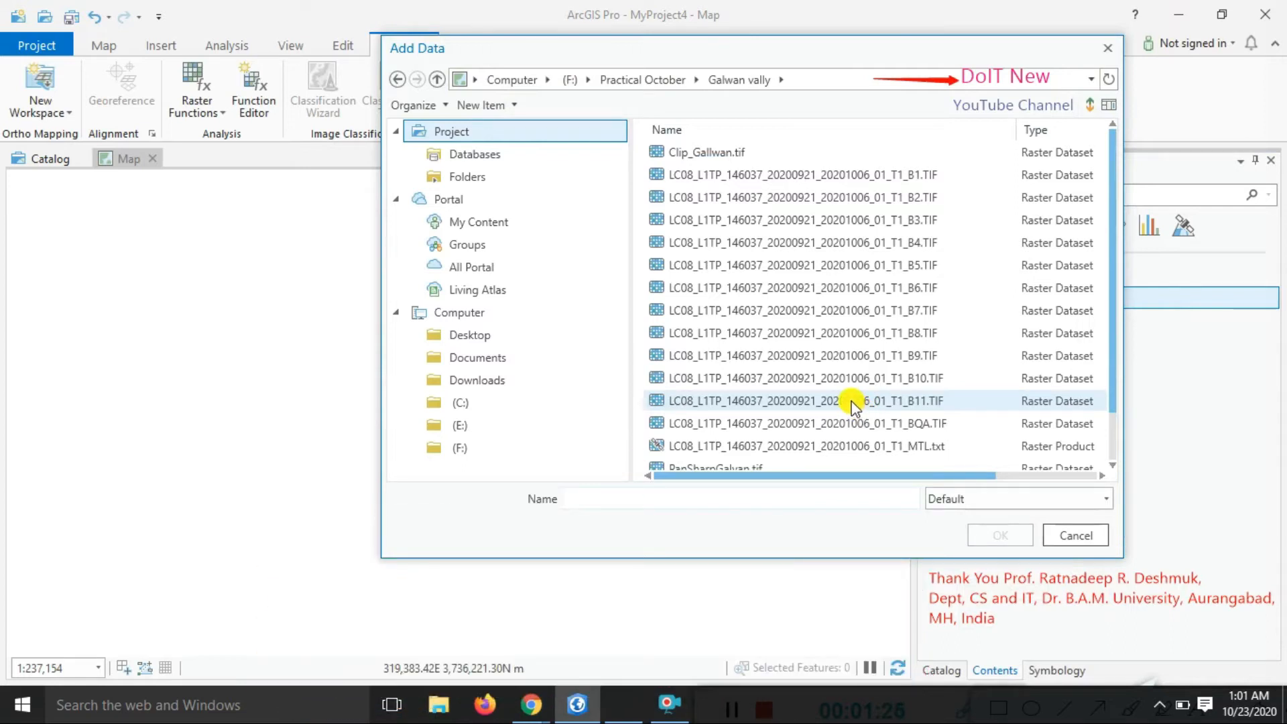
pyautogui.click(801, 264)
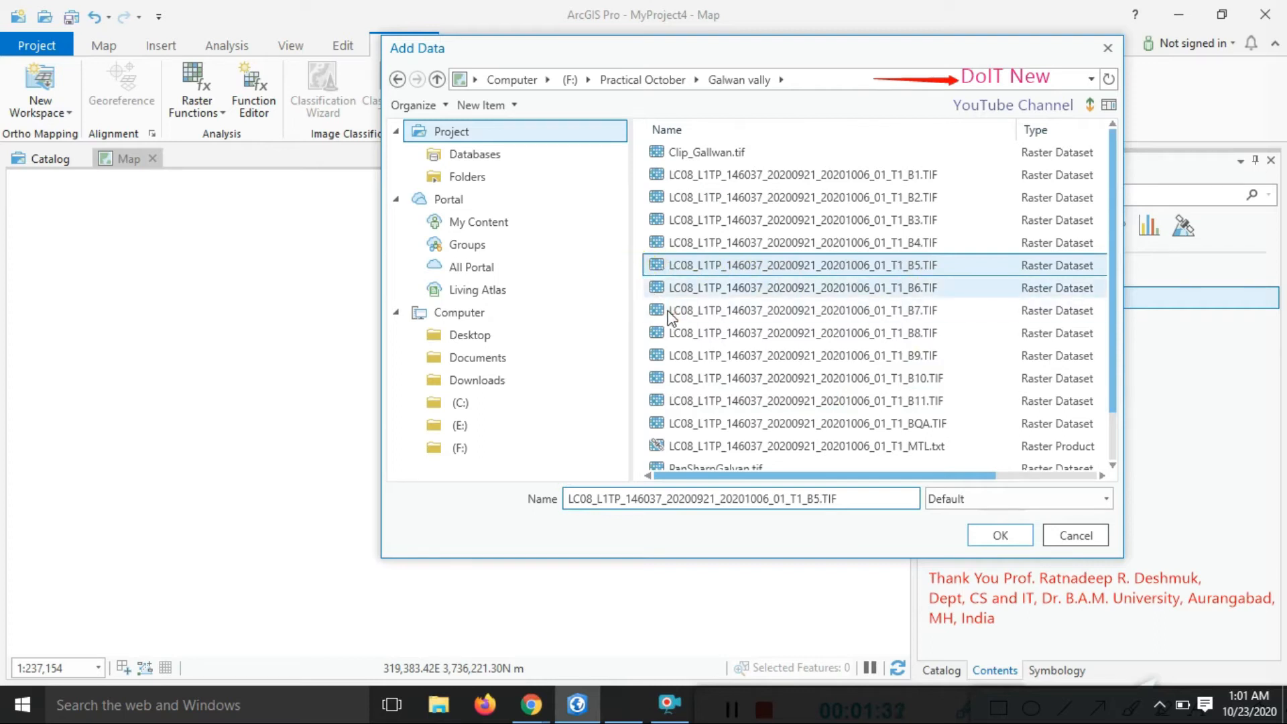
pyautogui.moveTo(663, 289)
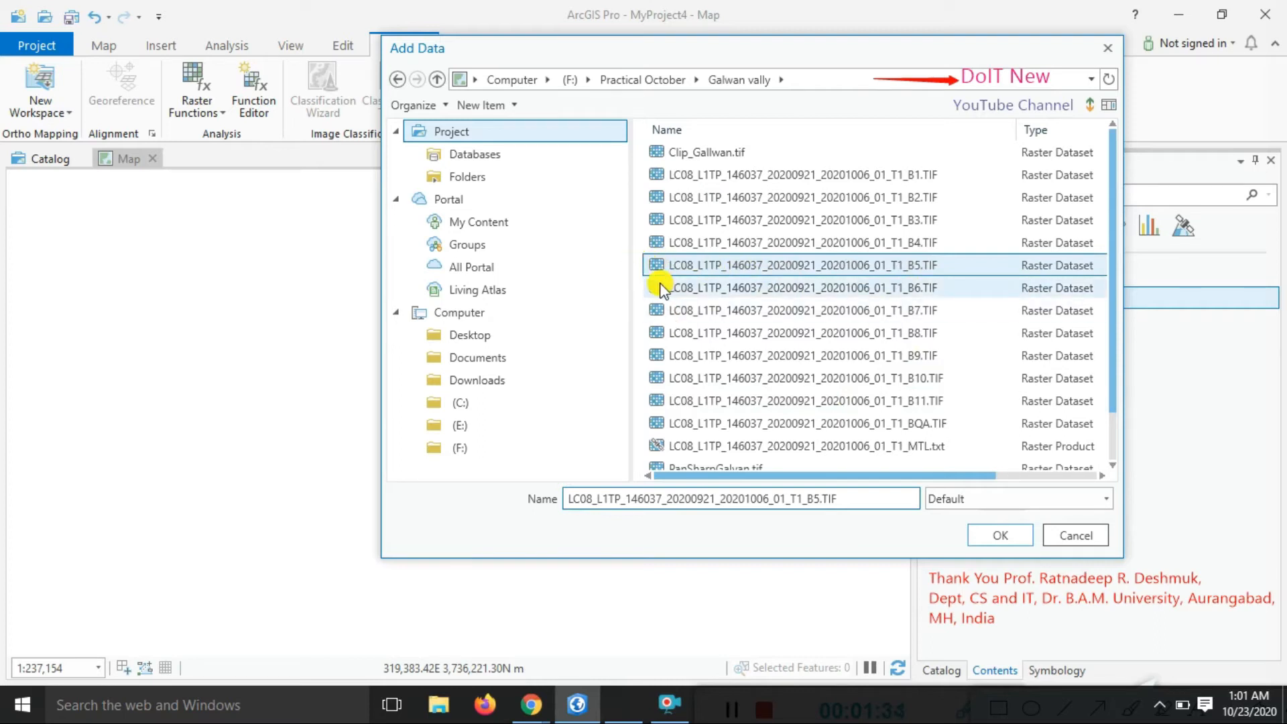
pyautogui.click(800, 287)
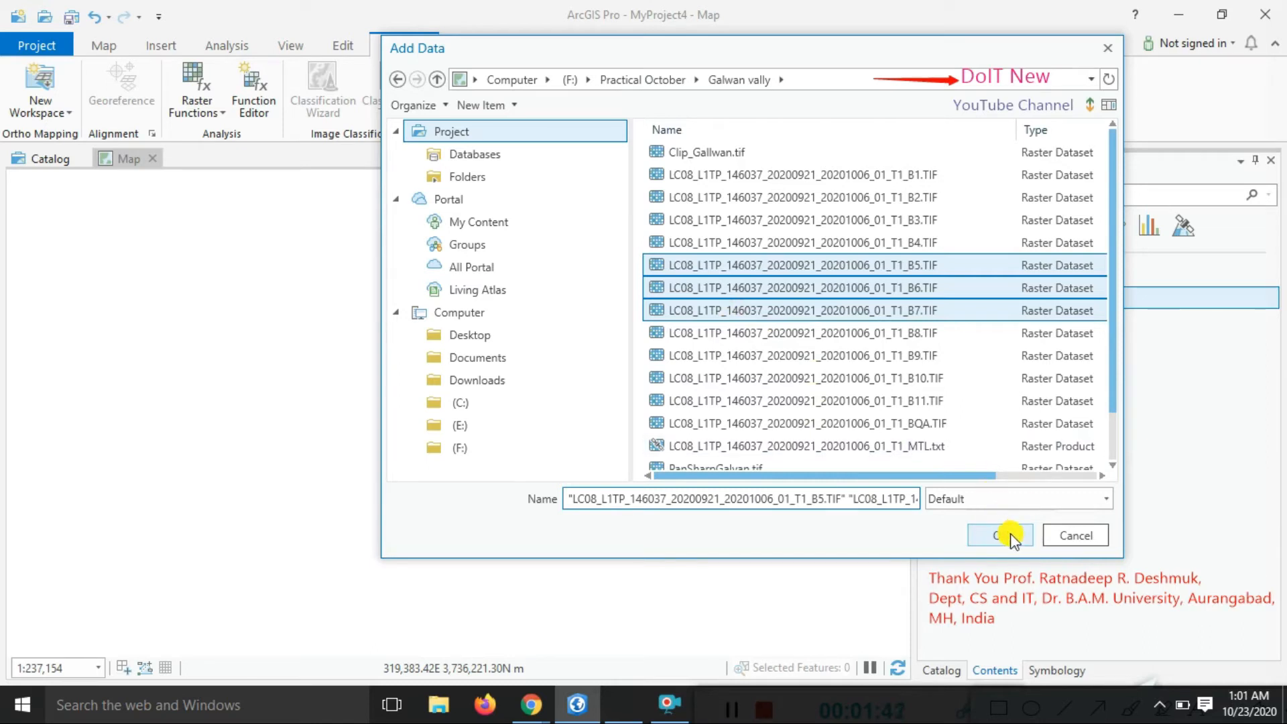
pyautogui.click(994, 535)
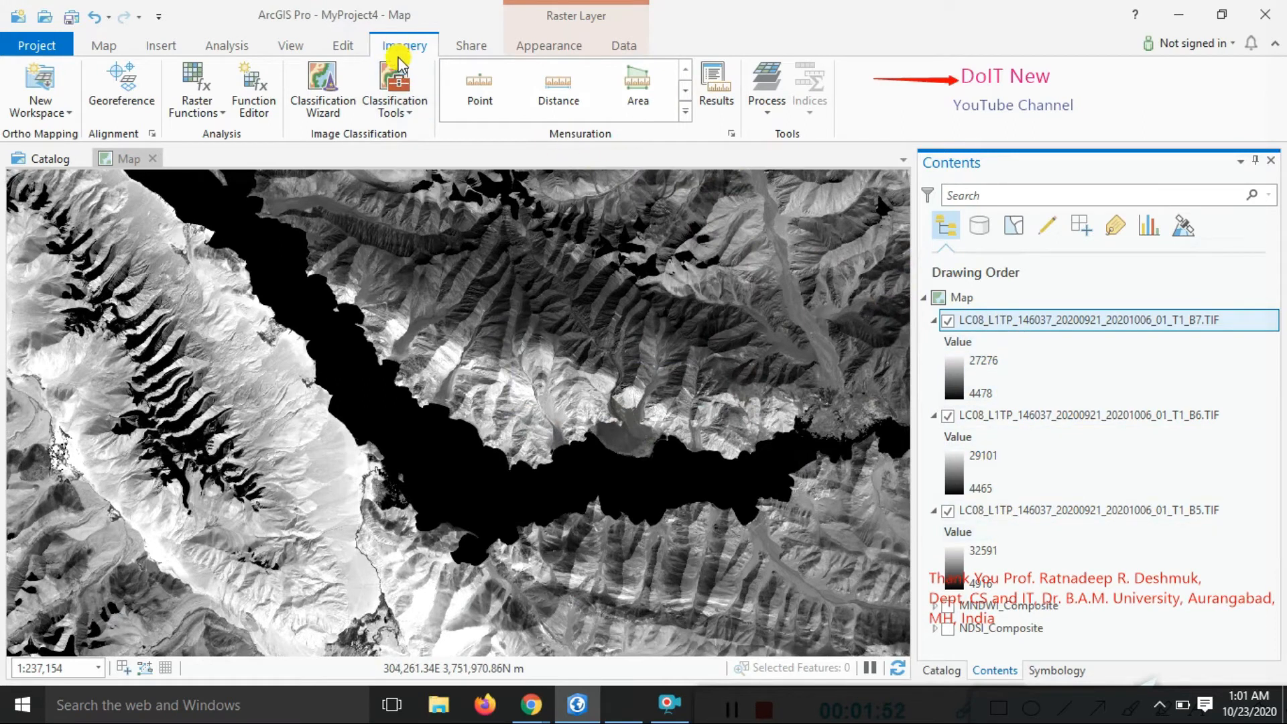
# - Collapse the band legends, order layers B5, B6, B7, and build a Composite raster
pyautogui.click(765, 87)
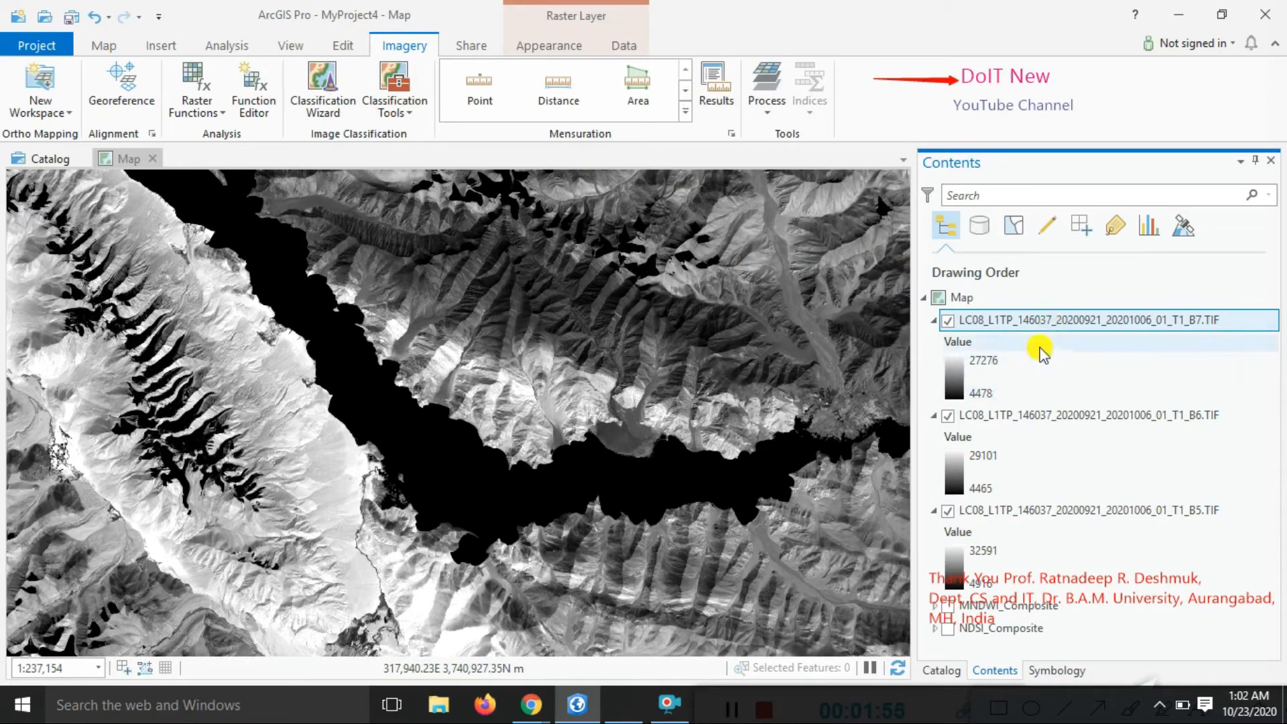
pyautogui.click(947, 320)
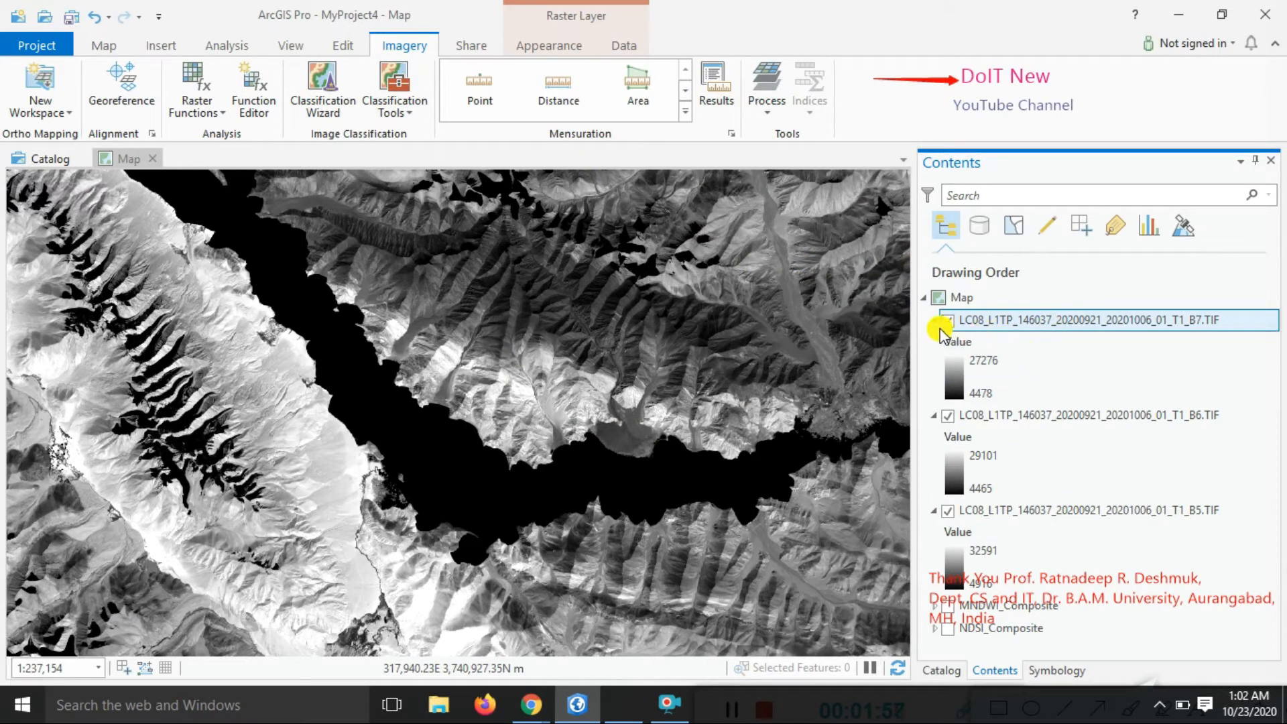
pyautogui.click(935, 319)
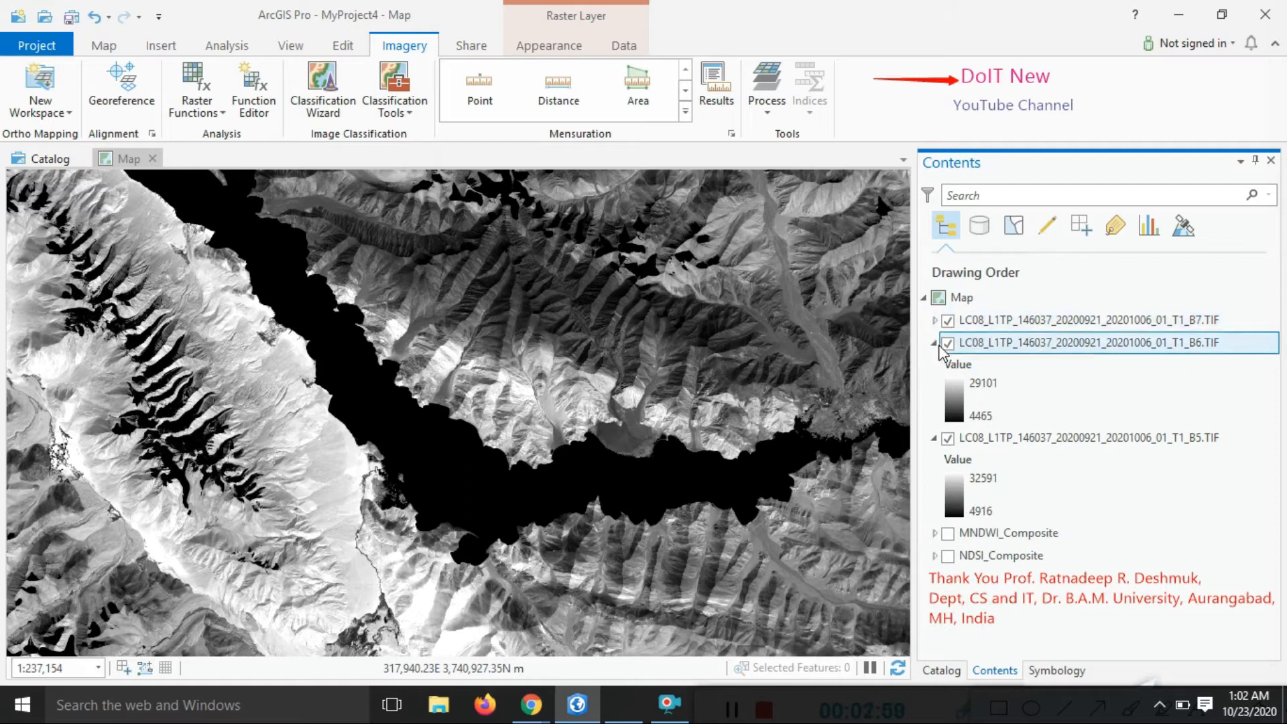
pyautogui.click(934, 342)
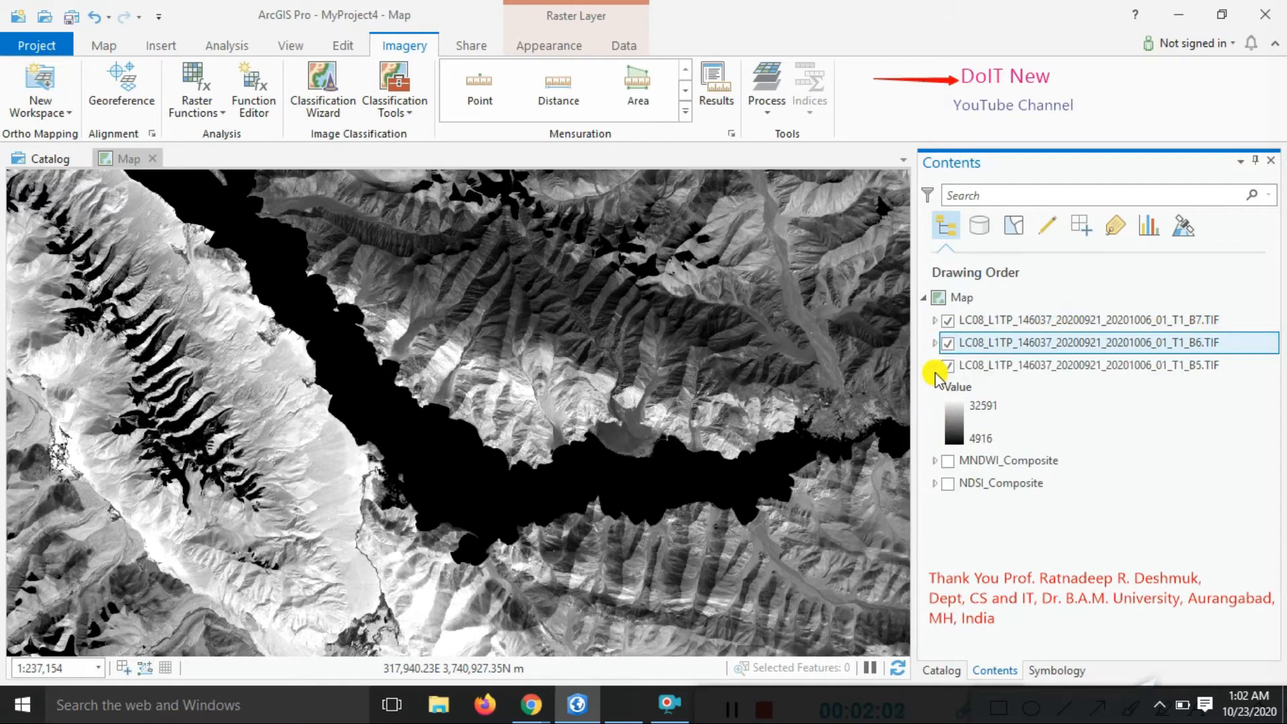
pyautogui.click(934, 365)
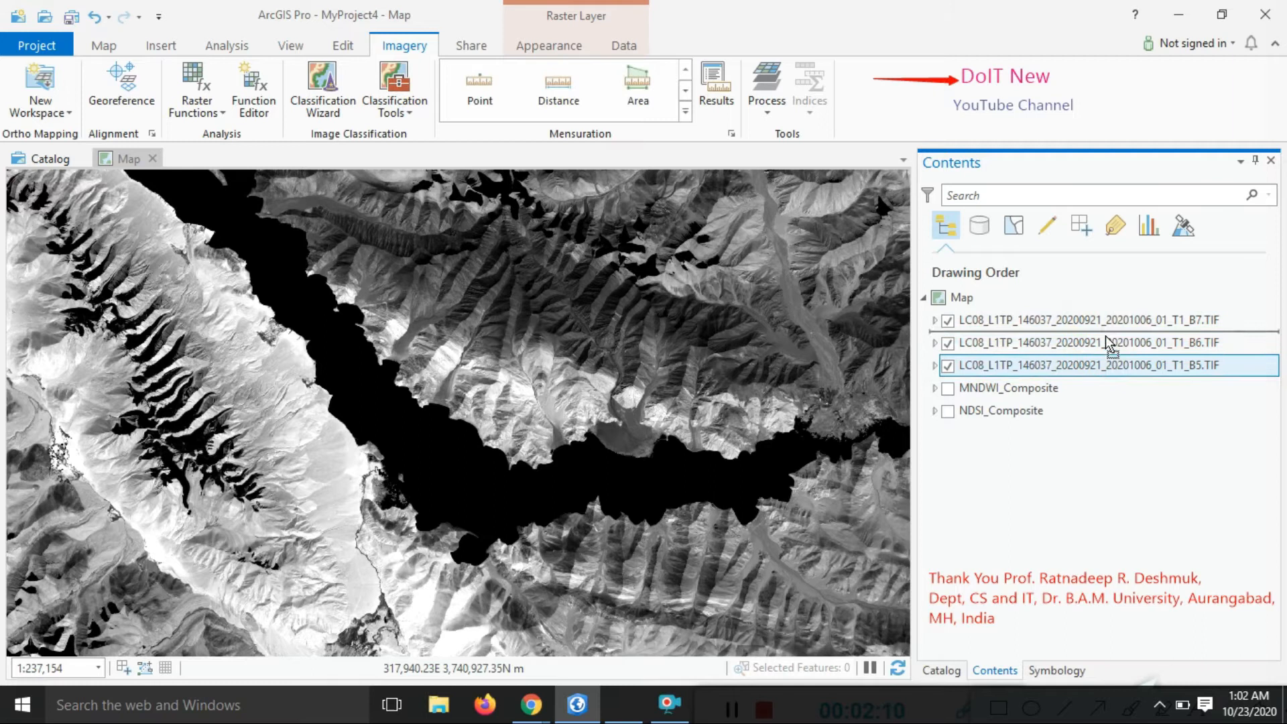
pyautogui.moveTo(1090, 330)
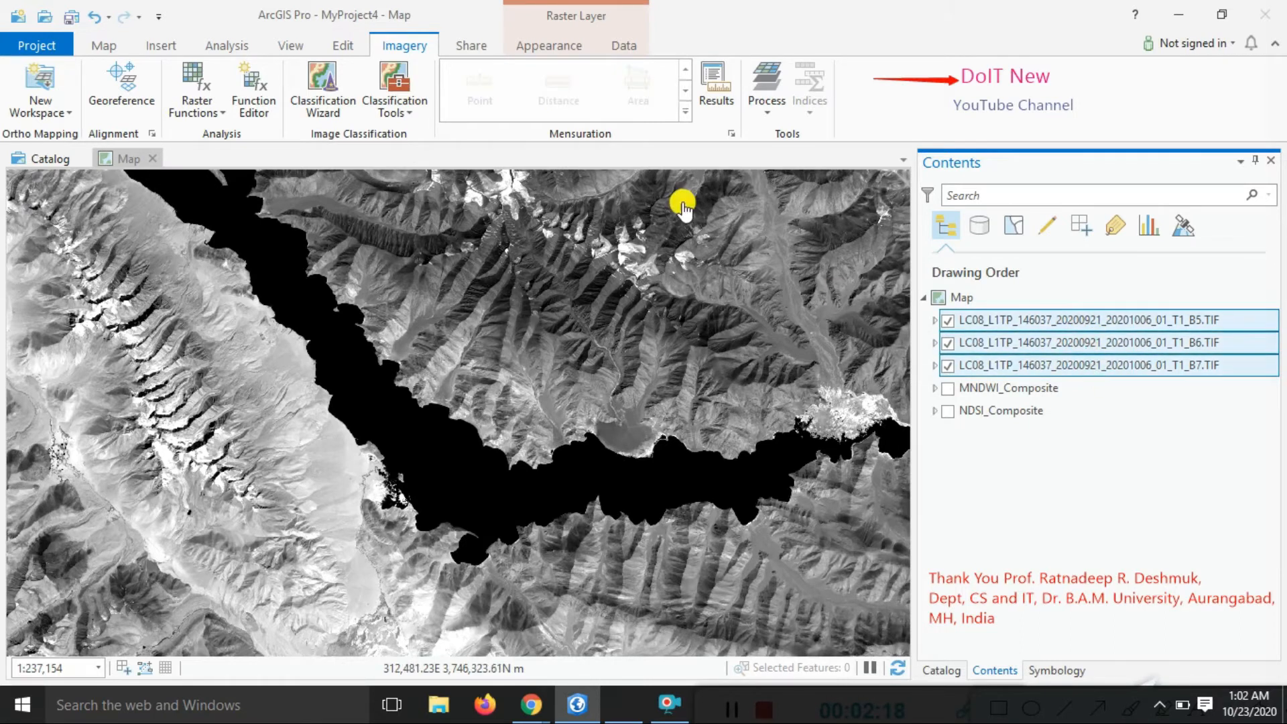
pyautogui.click(765, 87)
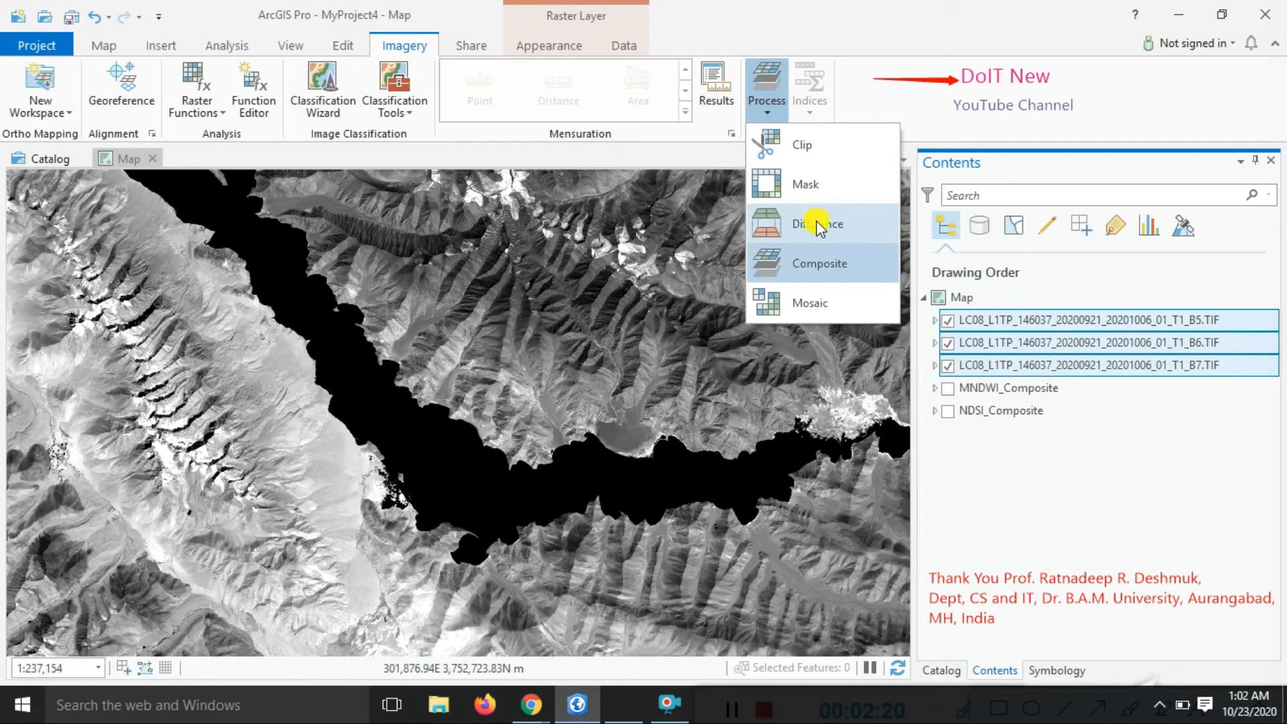
pyautogui.click(819, 263)
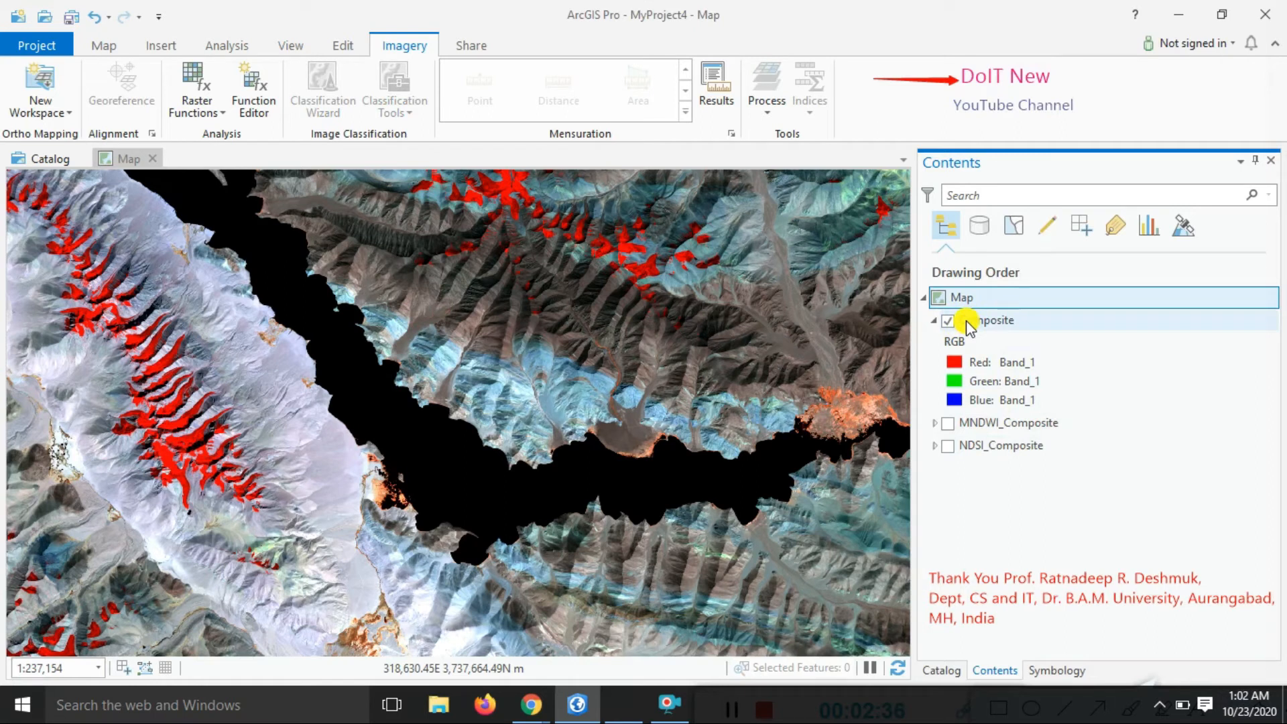
# - Run the NDMI index on the Composite layer with NIR band 1 and SWIR1 band 2
pyautogui.click(989, 320)
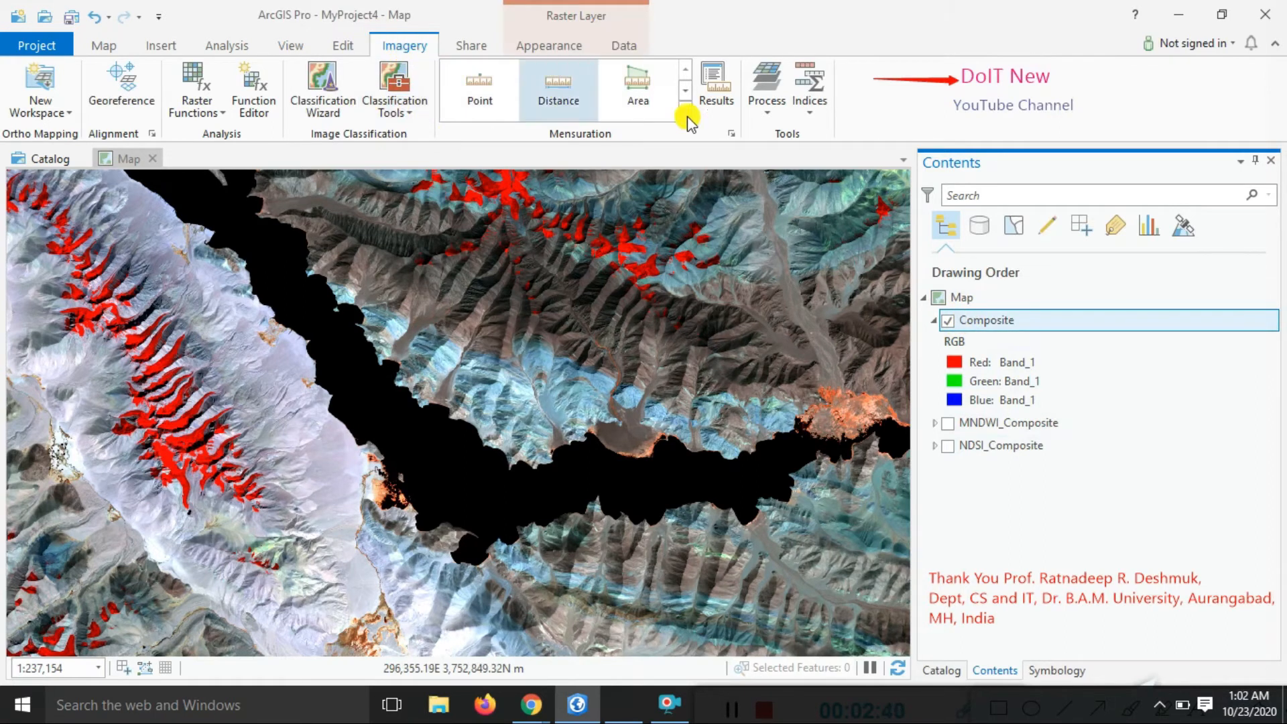
pyautogui.click(808, 88)
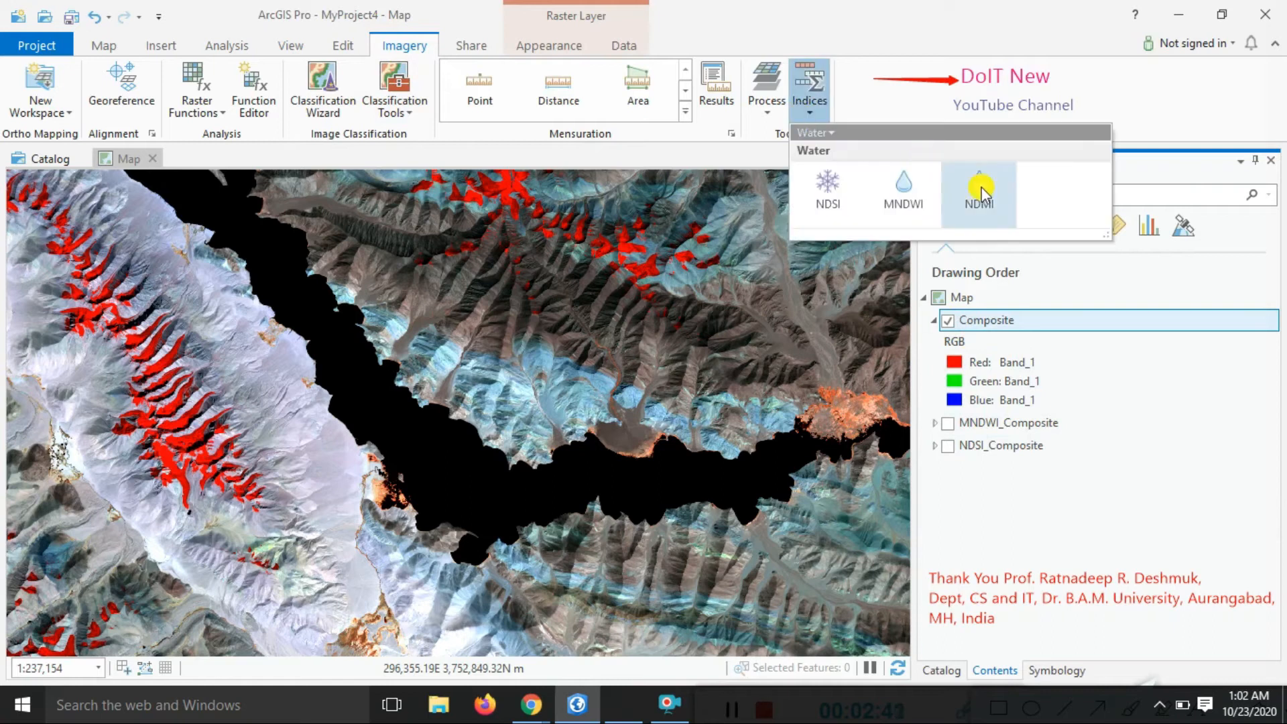
pyautogui.moveTo(979, 193)
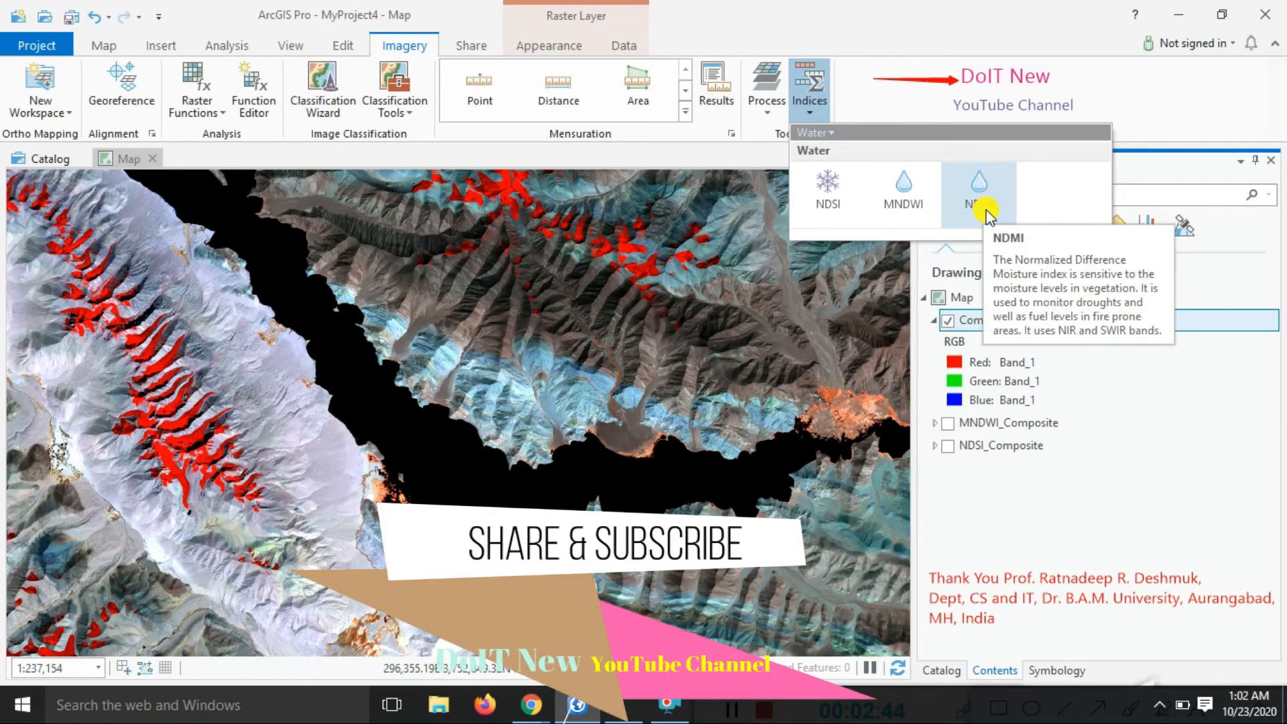
pyautogui.click(977, 194)
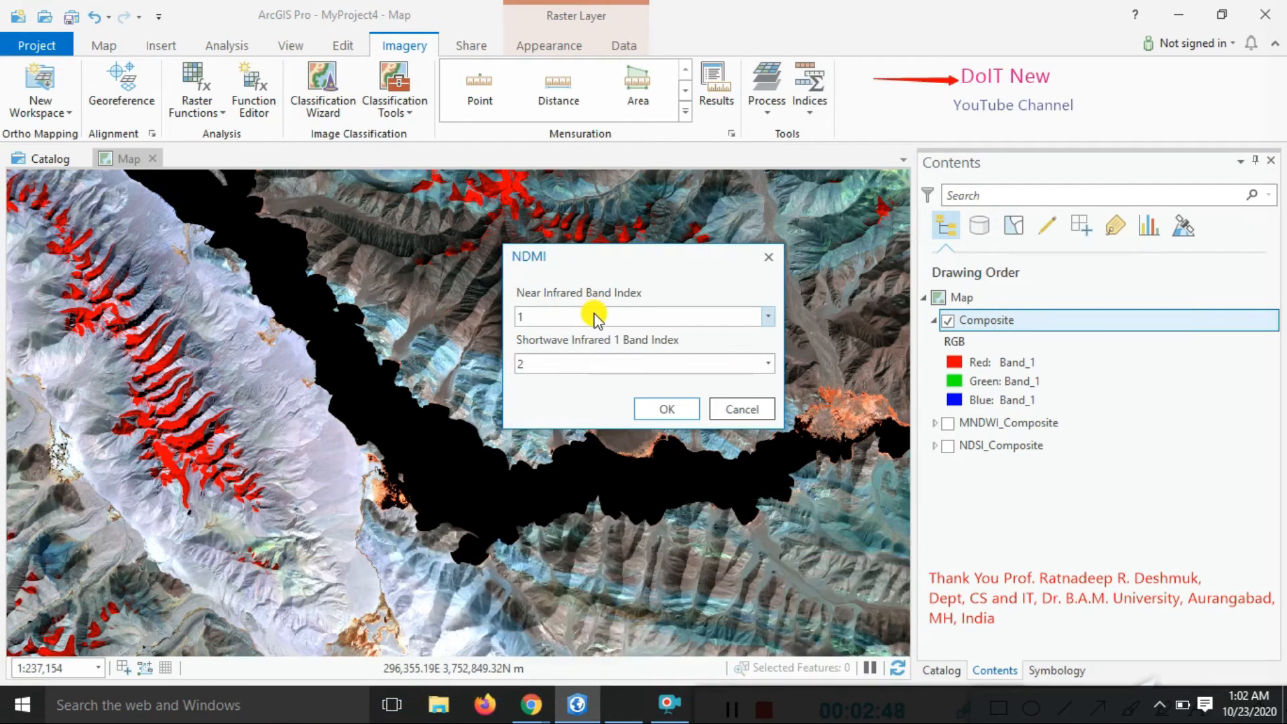
pyautogui.click(767, 316)
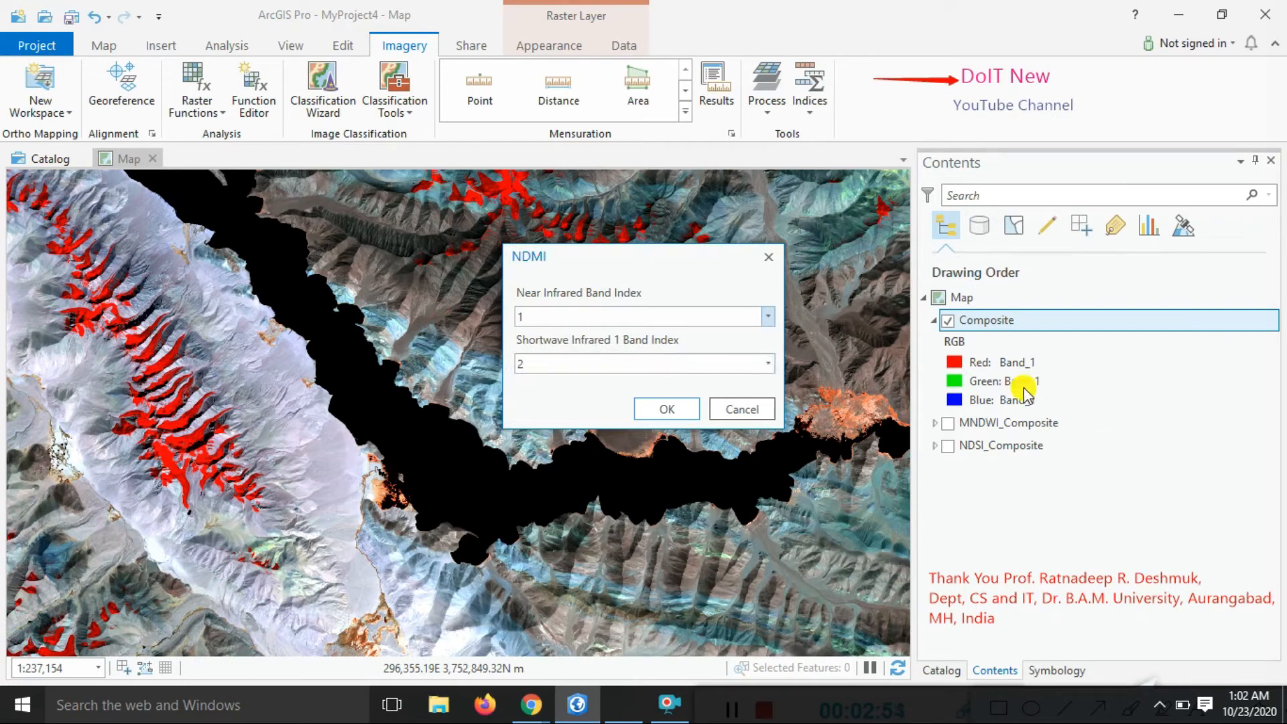
pyautogui.moveTo(659, 370)
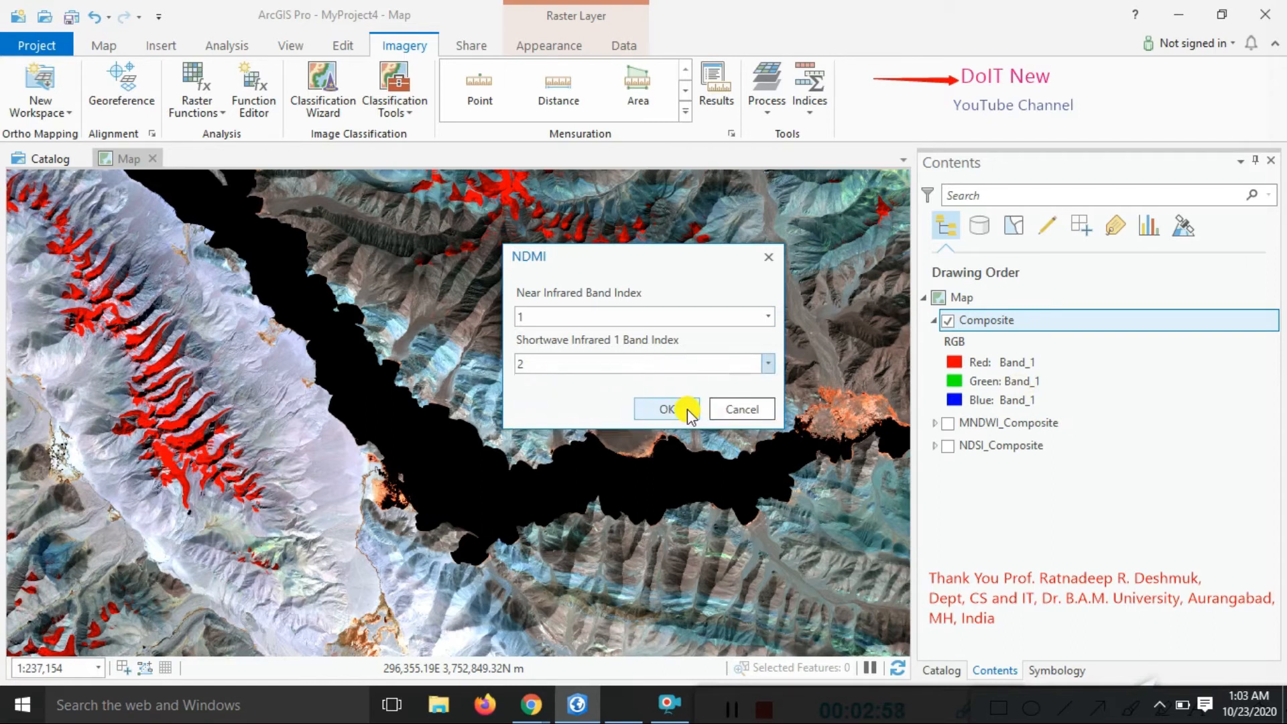
pyautogui.moveTo(531, 704)
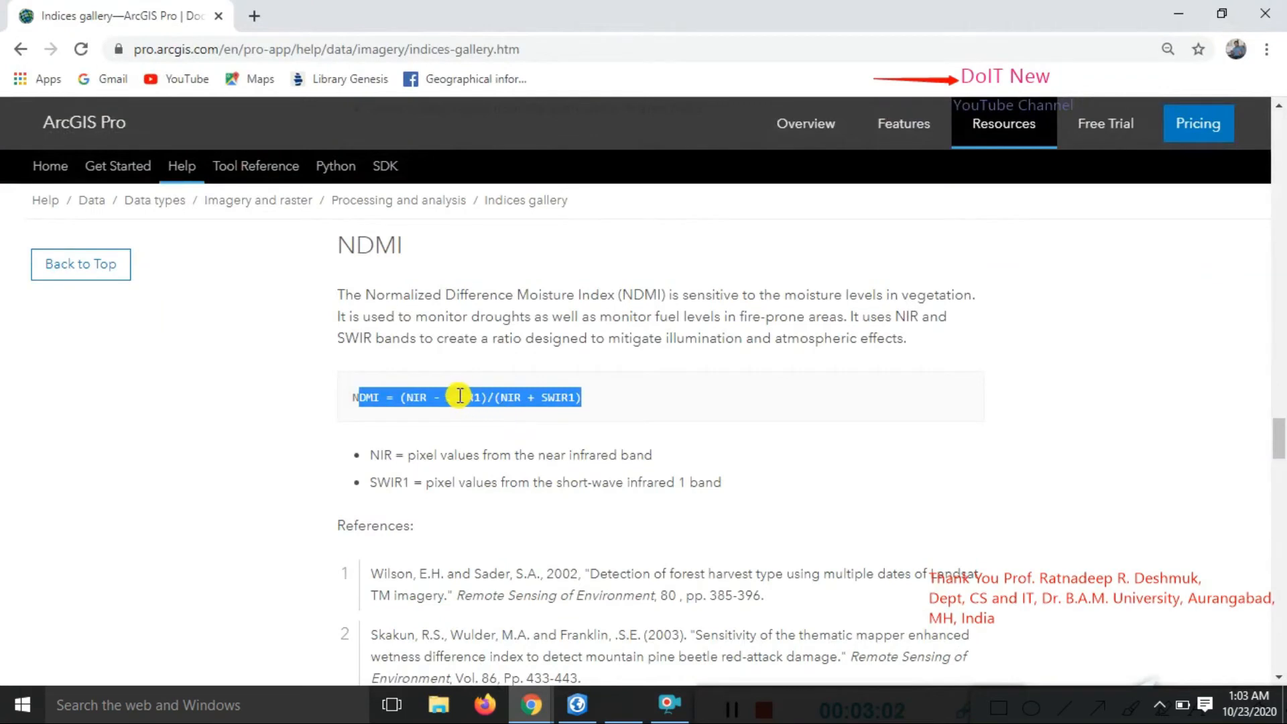
pyautogui.moveTo(474, 398)
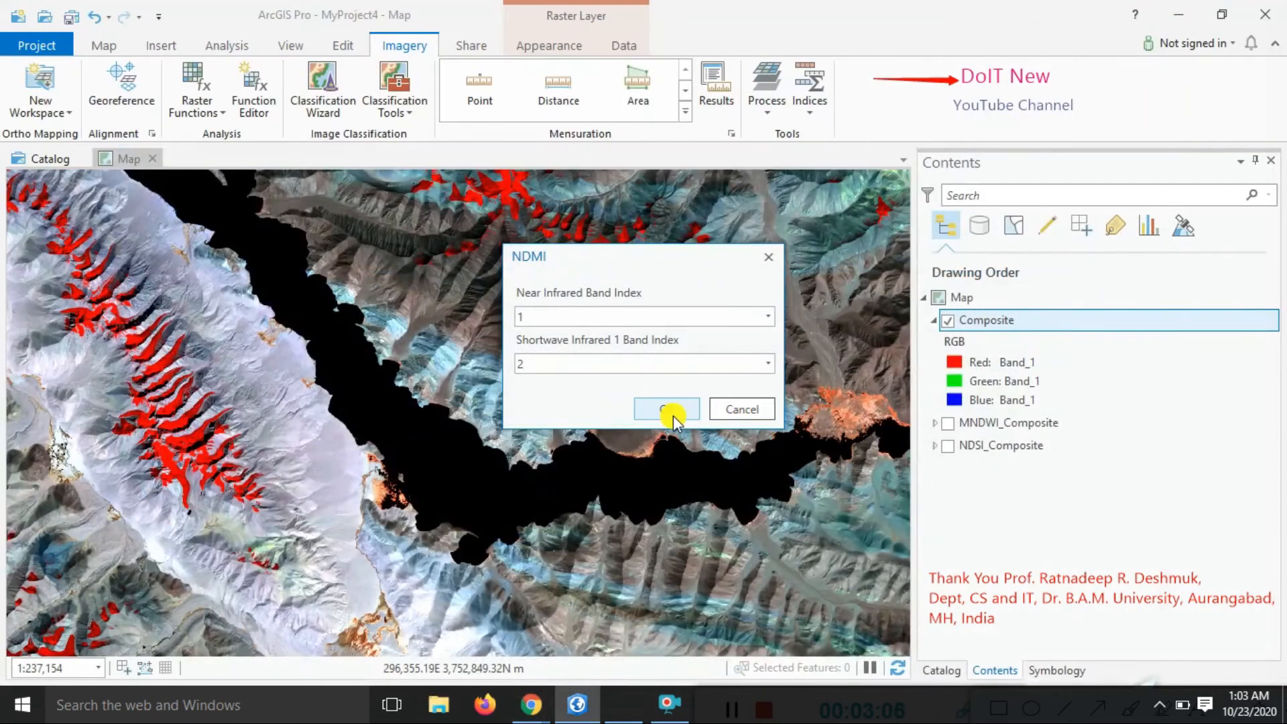
pyautogui.click(667, 409)
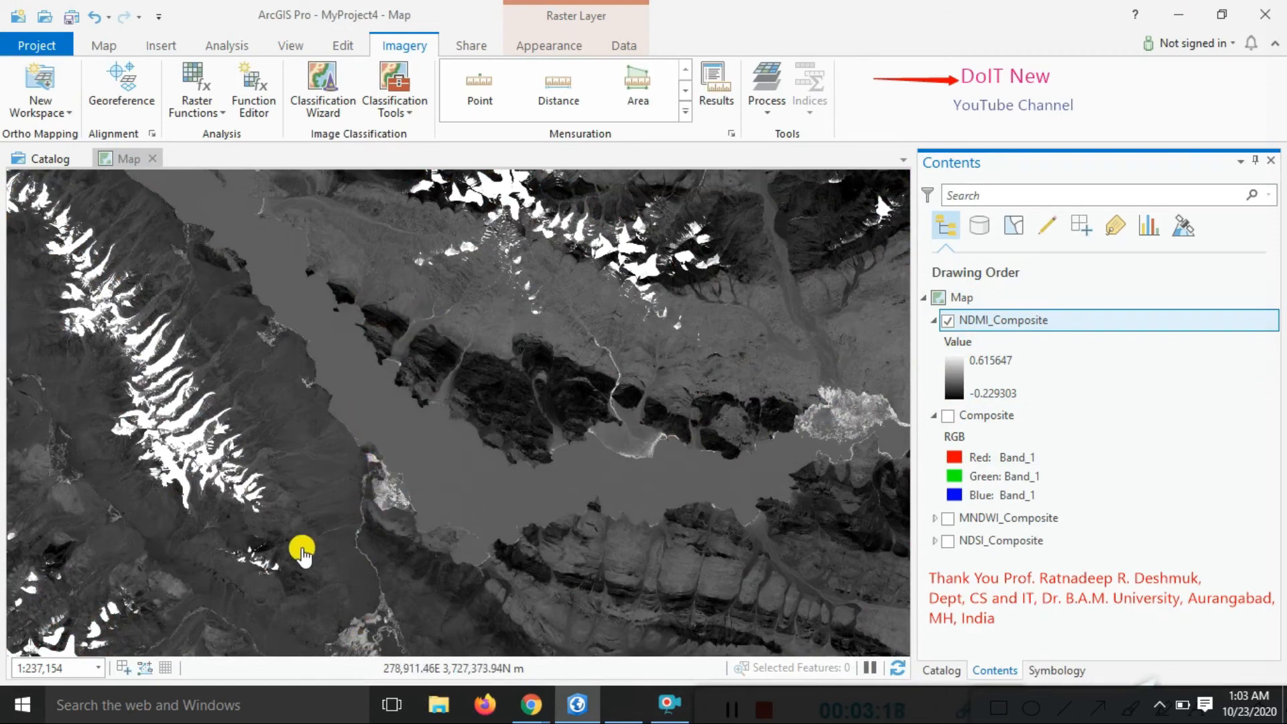
# - Try rainbow and blue-to-red ramps on NDMI_Composite, then settle on the Temperature ramp
pyautogui.click(1056, 670)
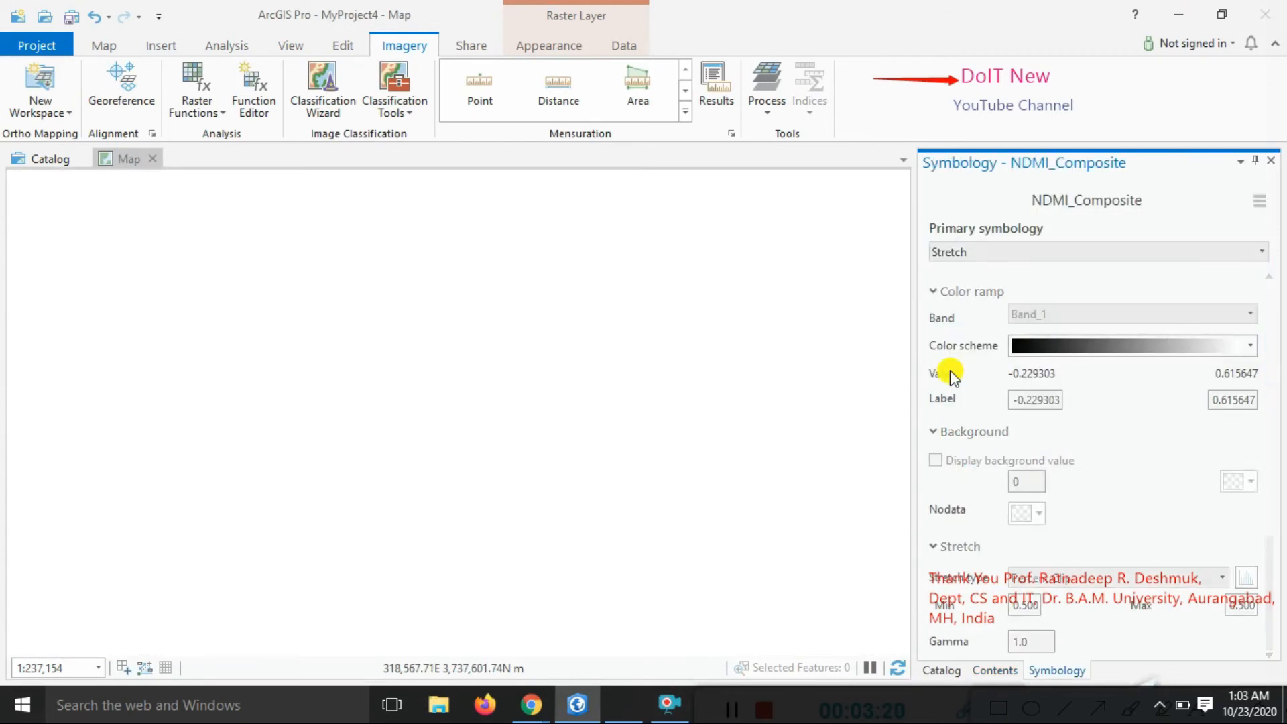
pyautogui.click(1244, 344)
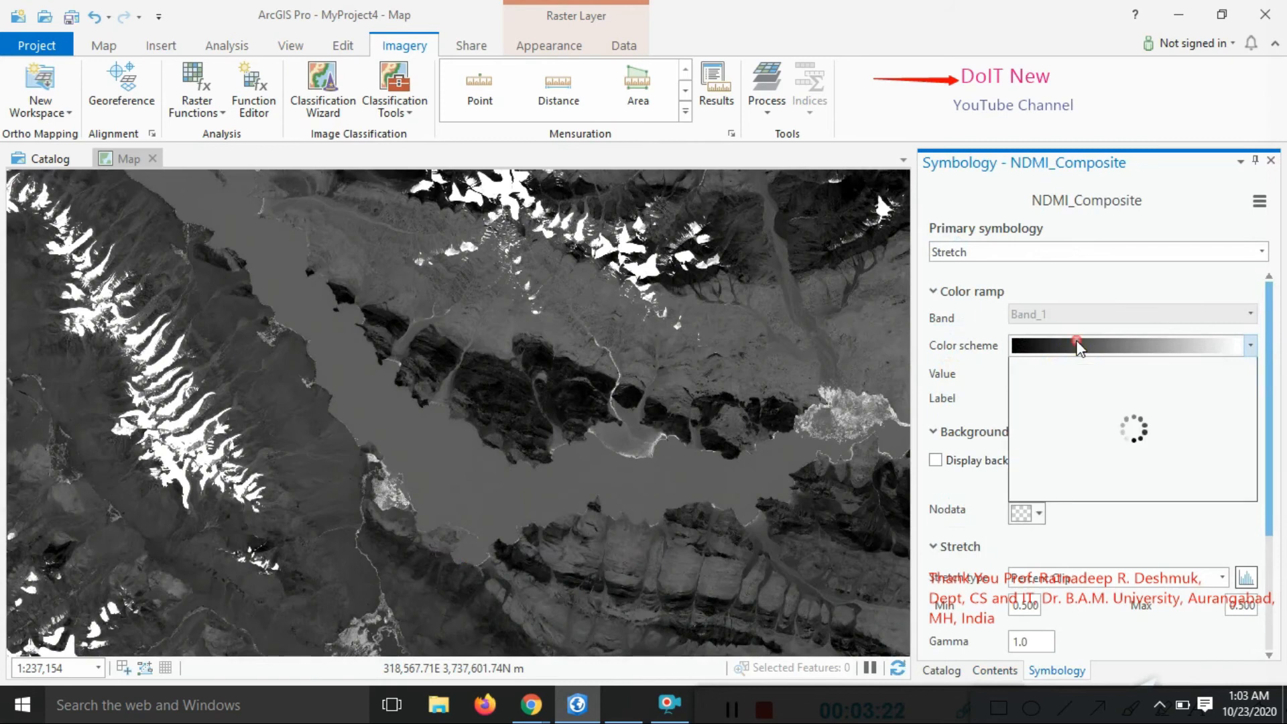
pyautogui.click(1247, 344)
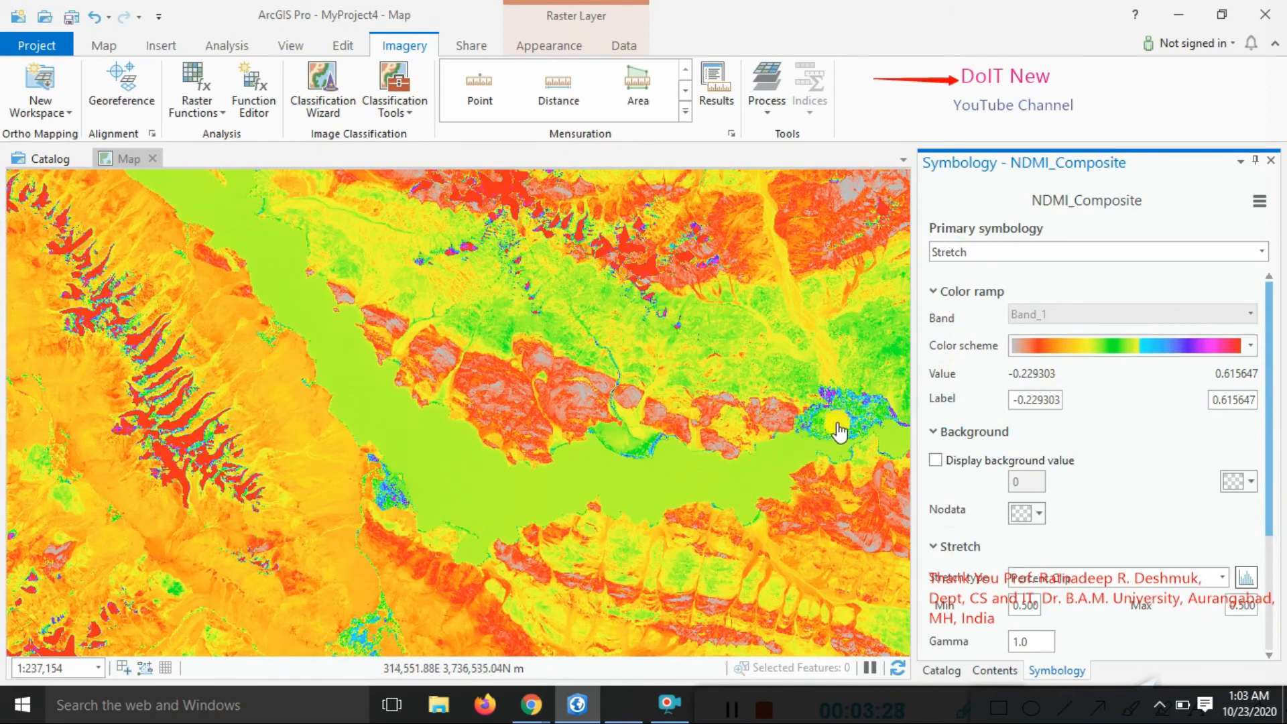
pyautogui.click(1247, 345)
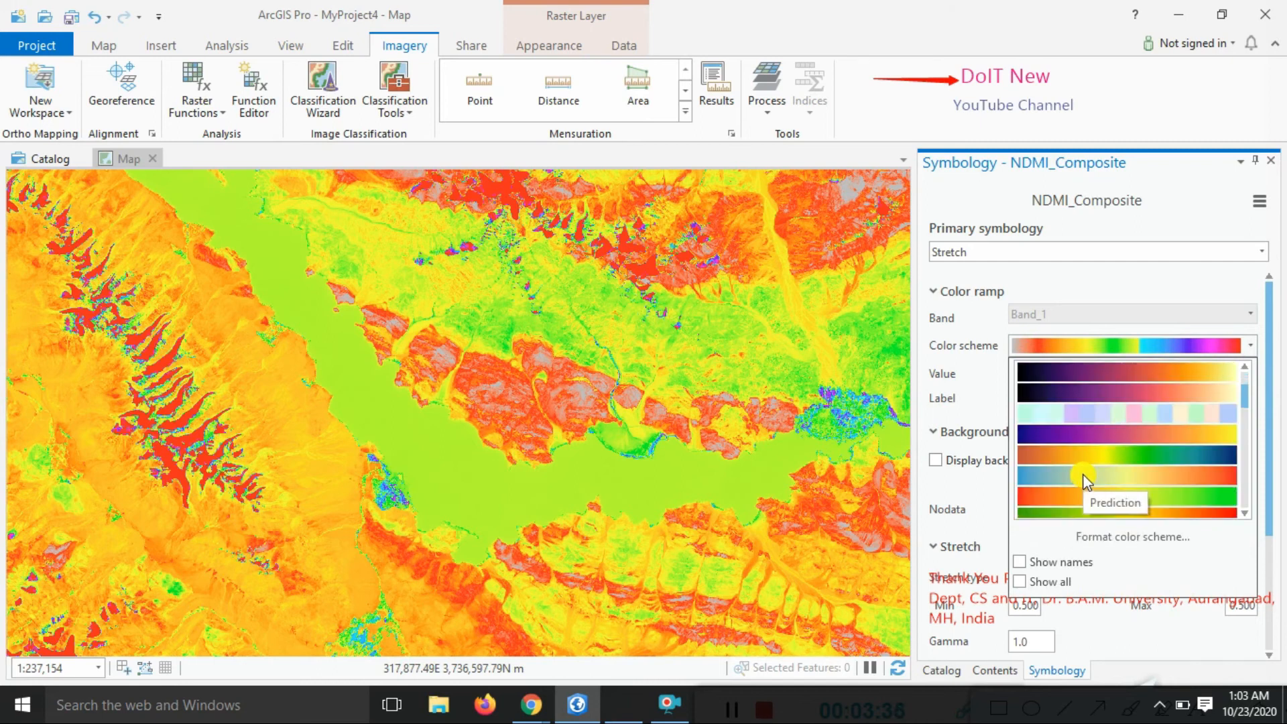
pyautogui.click(1127, 474)
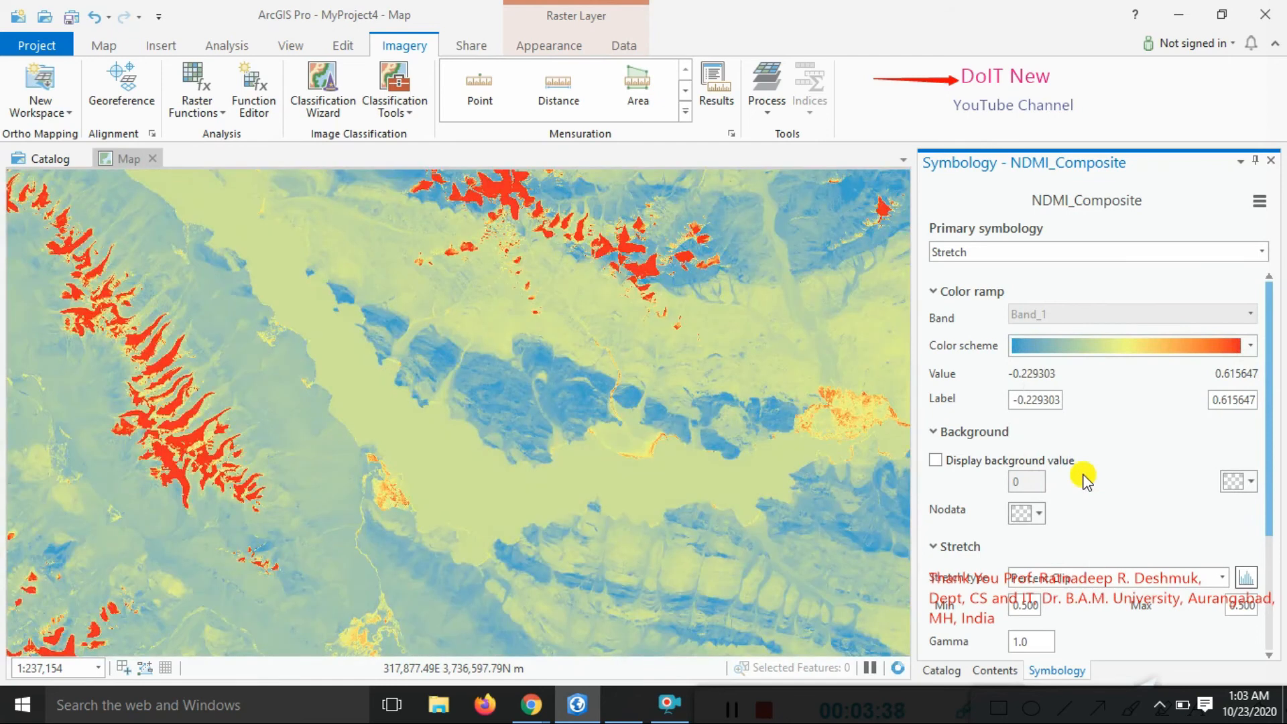
pyautogui.click(1248, 344)
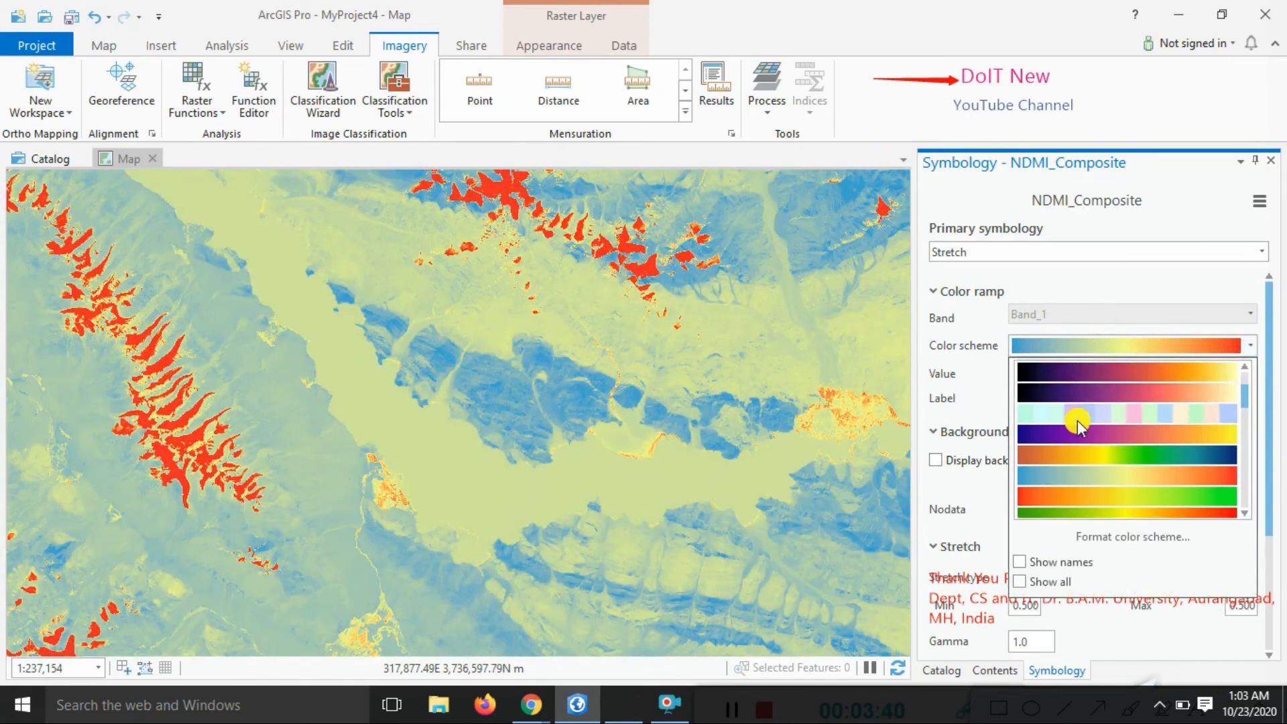
pyautogui.scroll(-3)
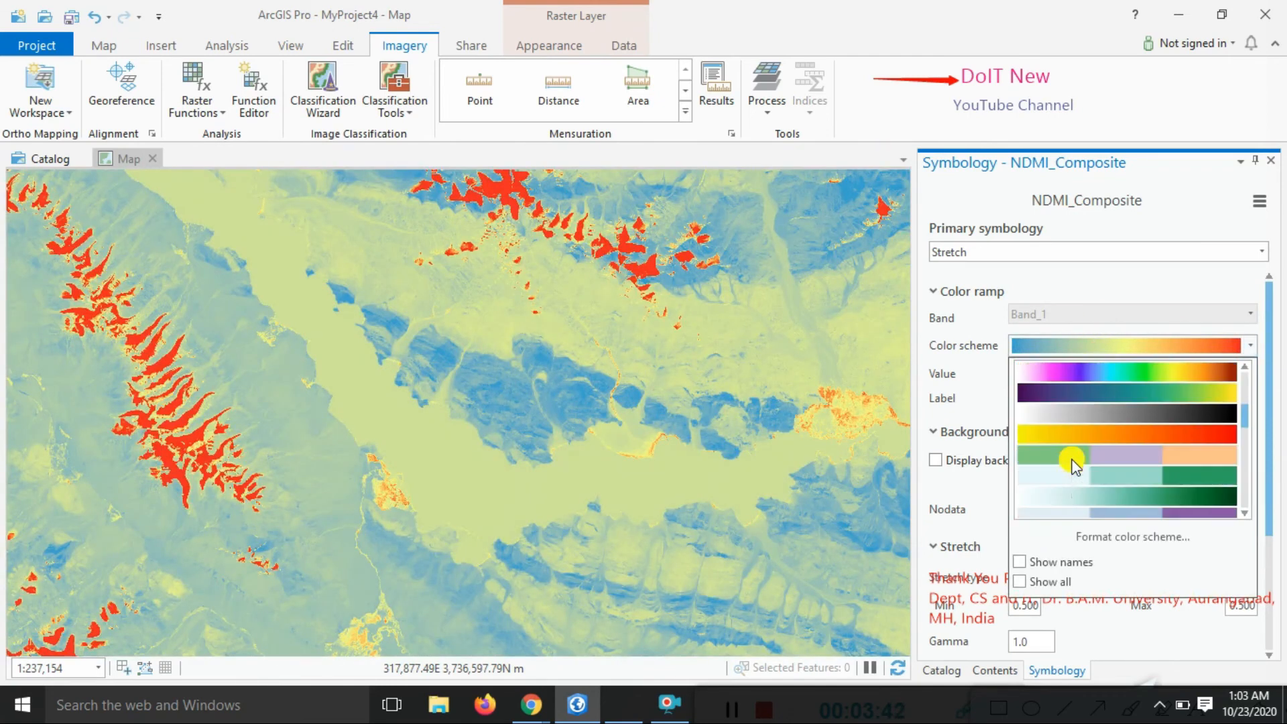
pyautogui.moveTo(1098, 378)
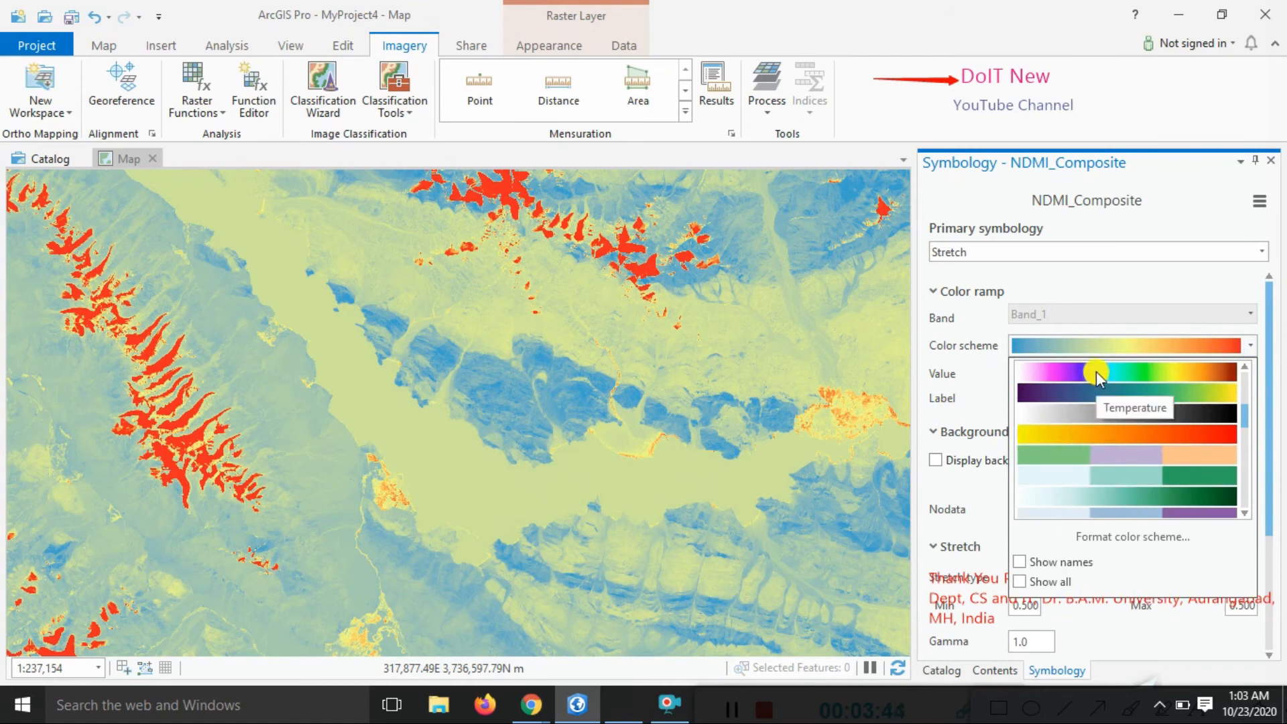
pyautogui.click(1131, 371)
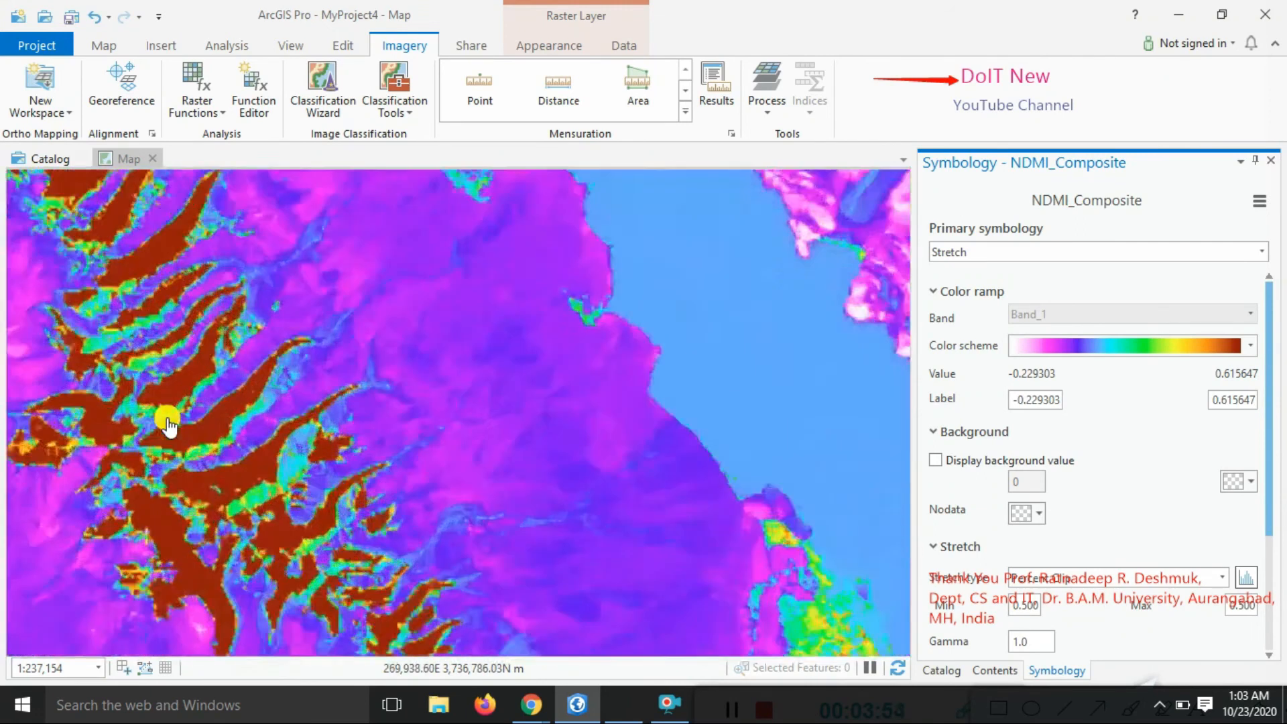
pyautogui.scroll(3)
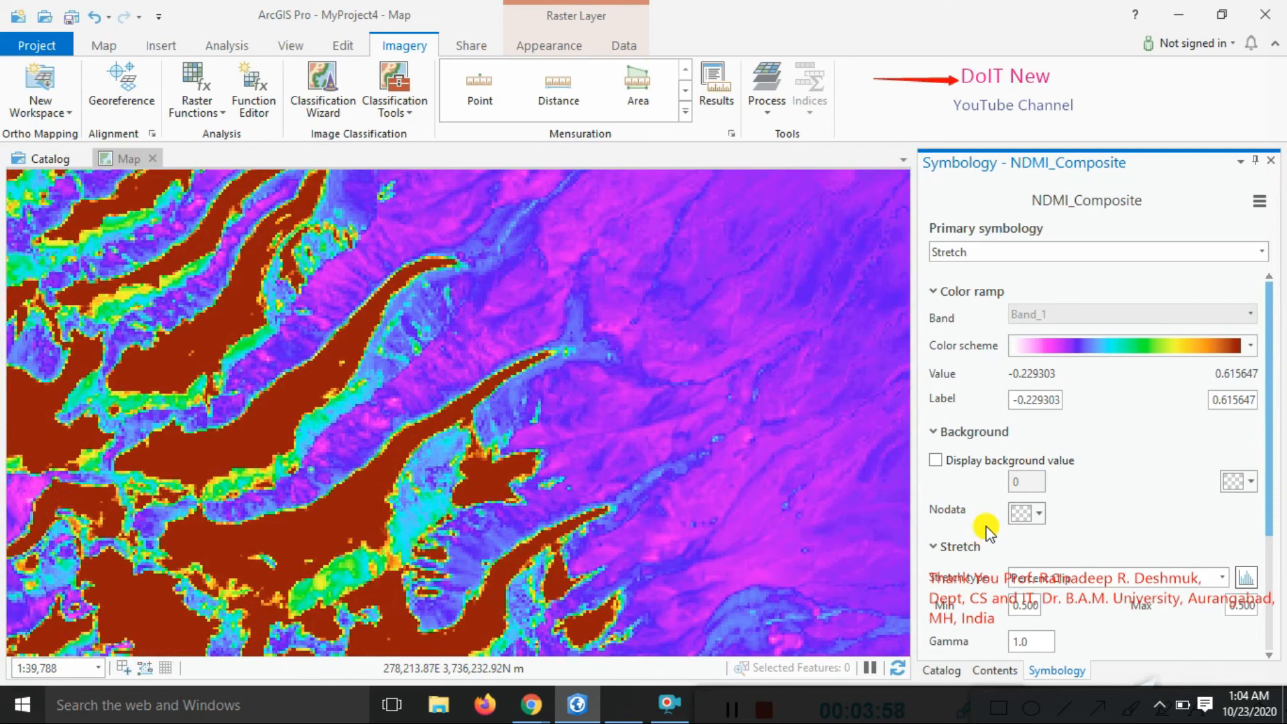
pyautogui.moveTo(933, 670)
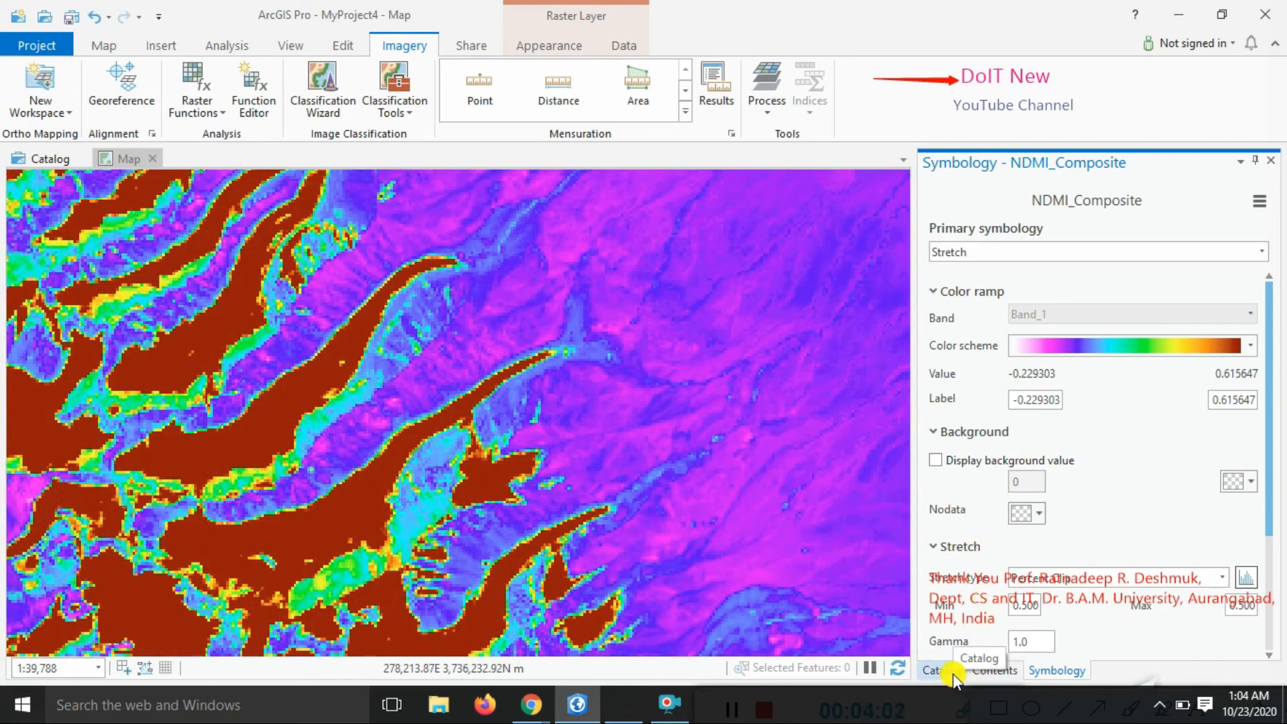
# - Switch the side pane to the Catalog view of the project
pyautogui.click(932, 671)
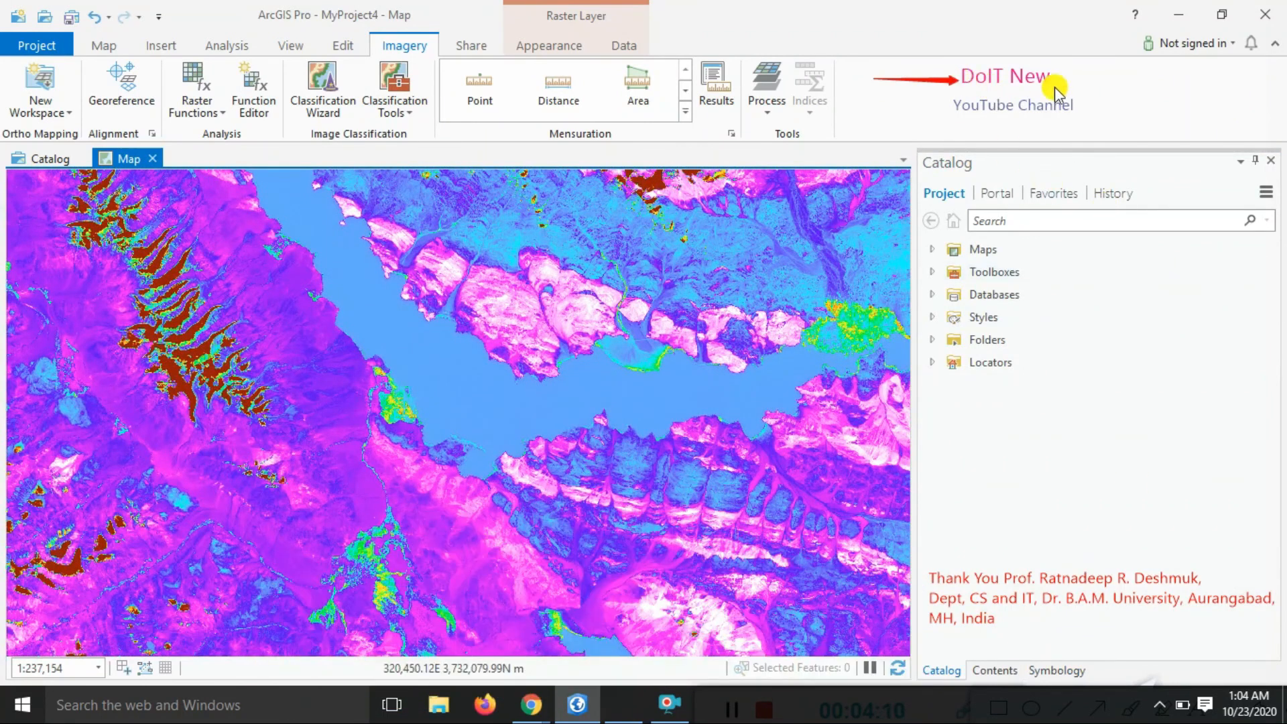
pyautogui.moveTo(992, 100)
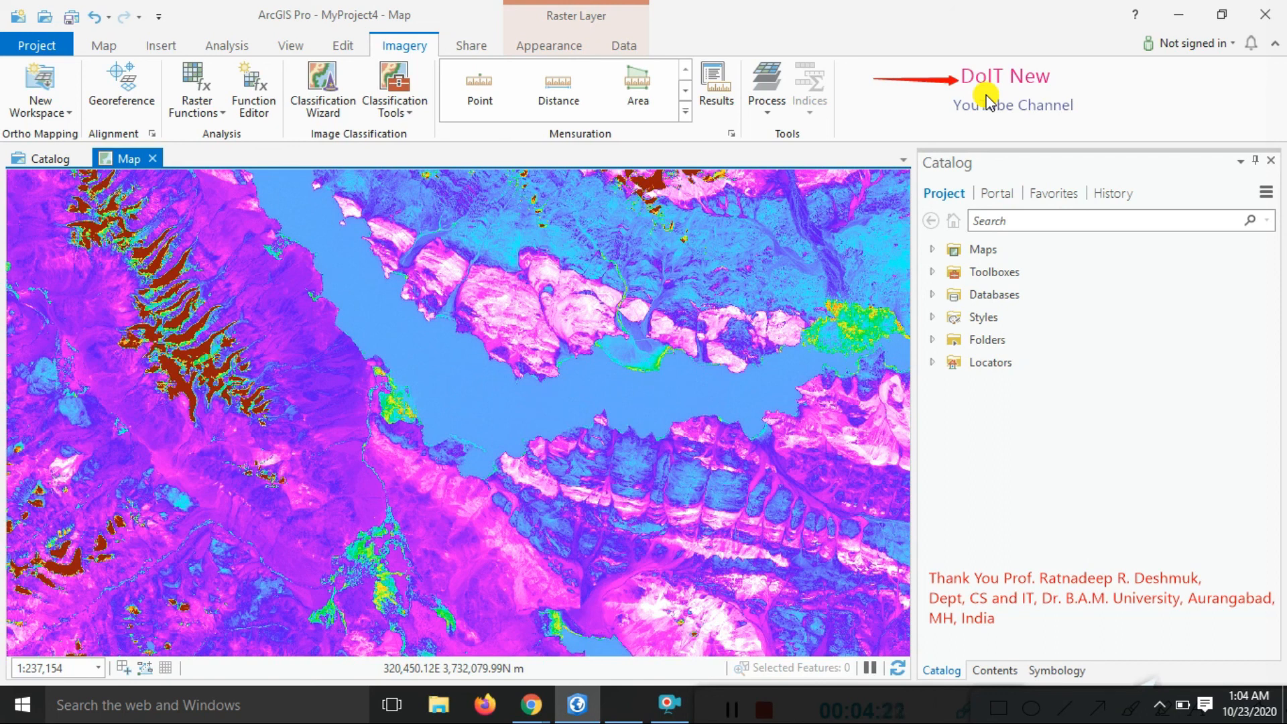
pyautogui.moveTo(661, 690)
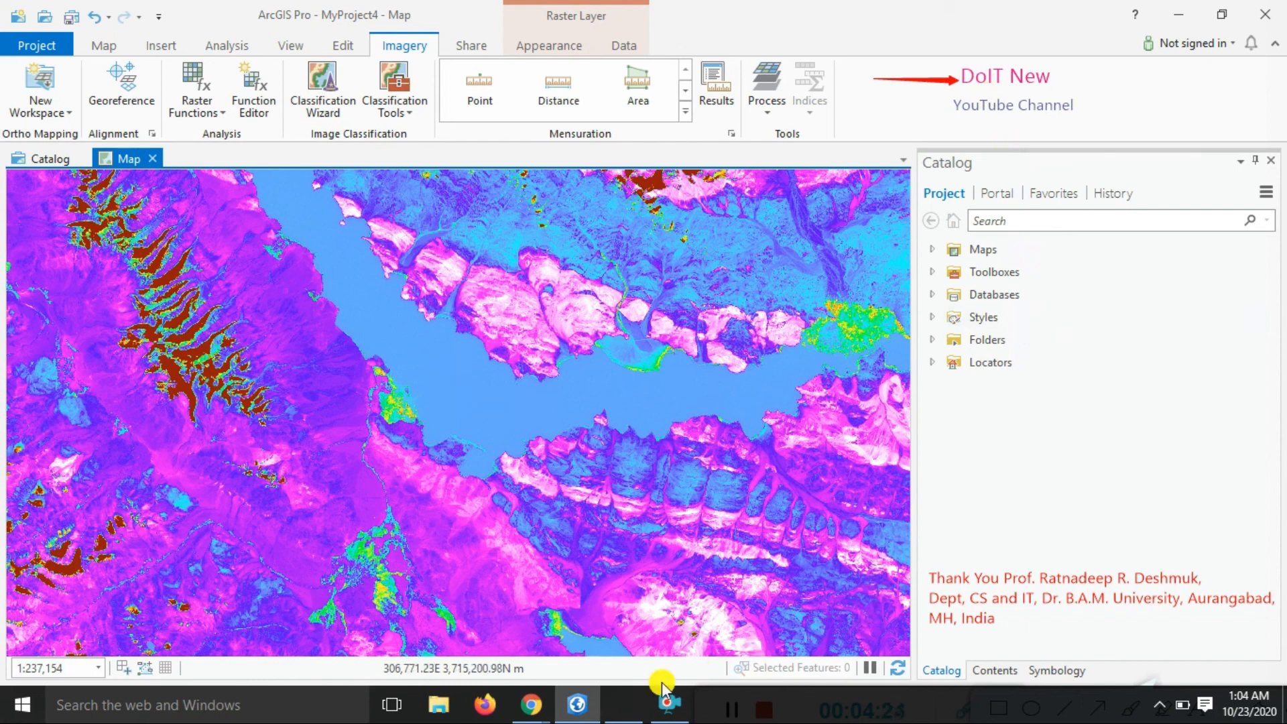